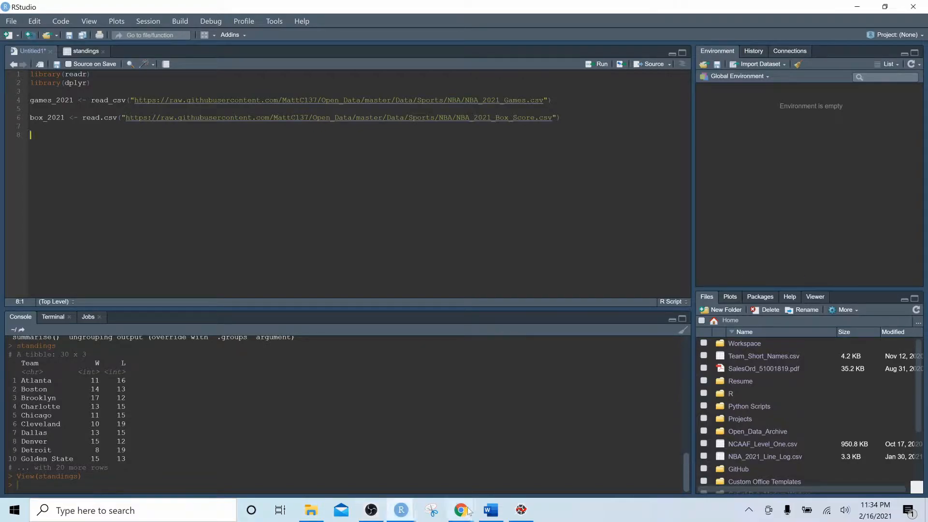
Step: Browse ESPN's NBA Standings 2020-21 and NBA stat leaders pages in Chrome
click(461, 509)
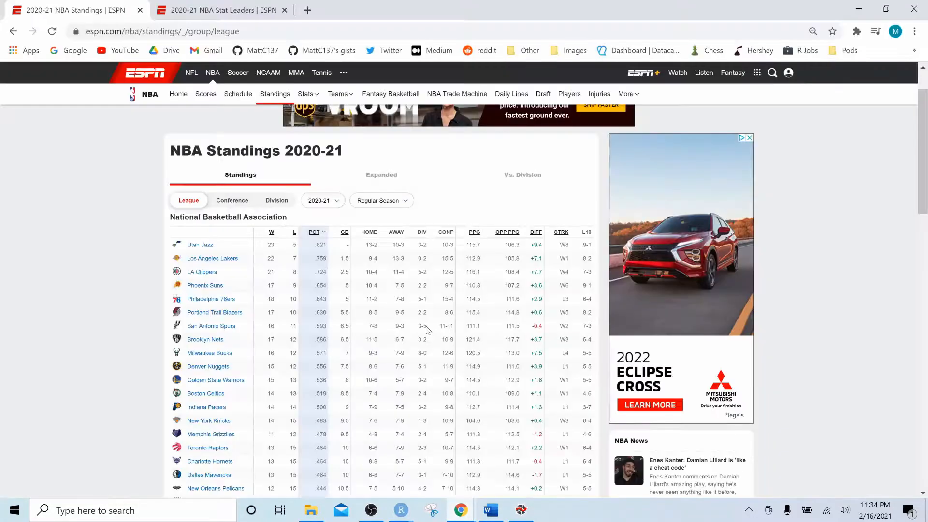
drag(170, 151, 319, 151)
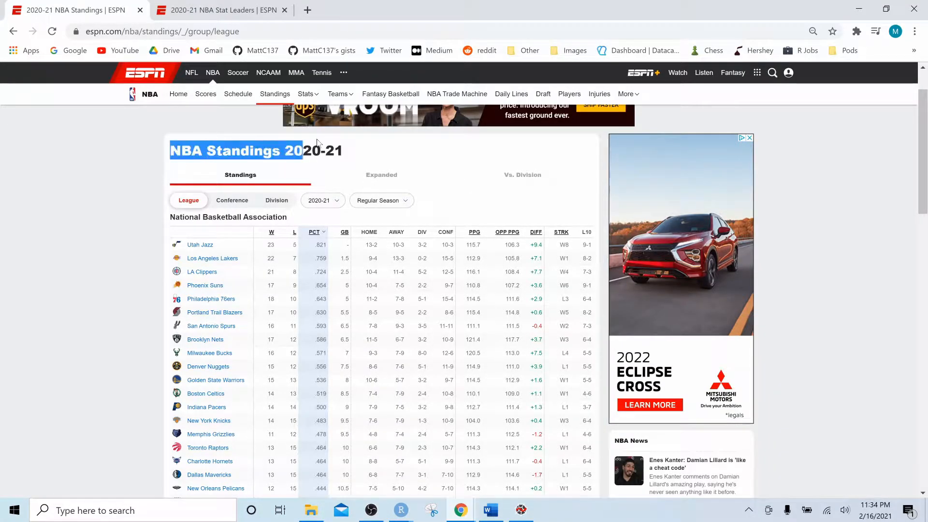
click(219, 10)
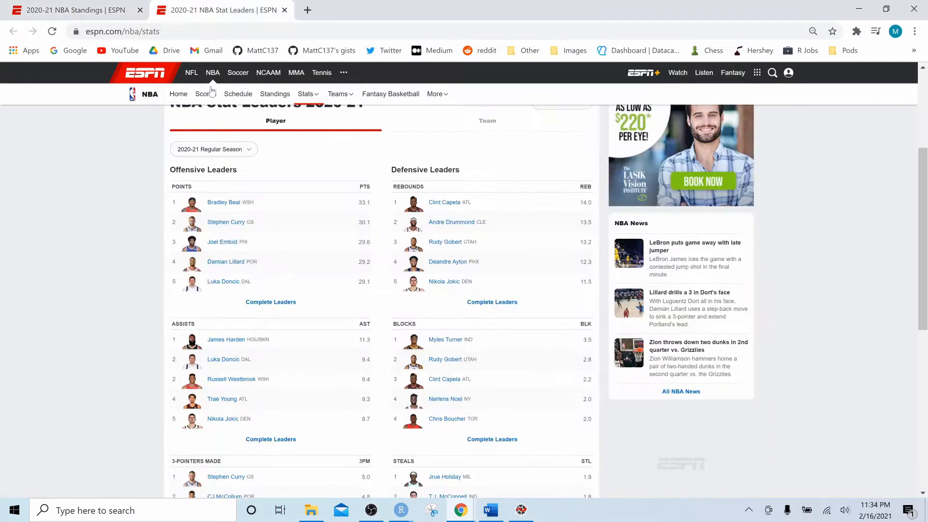
mouse_move(114, 202)
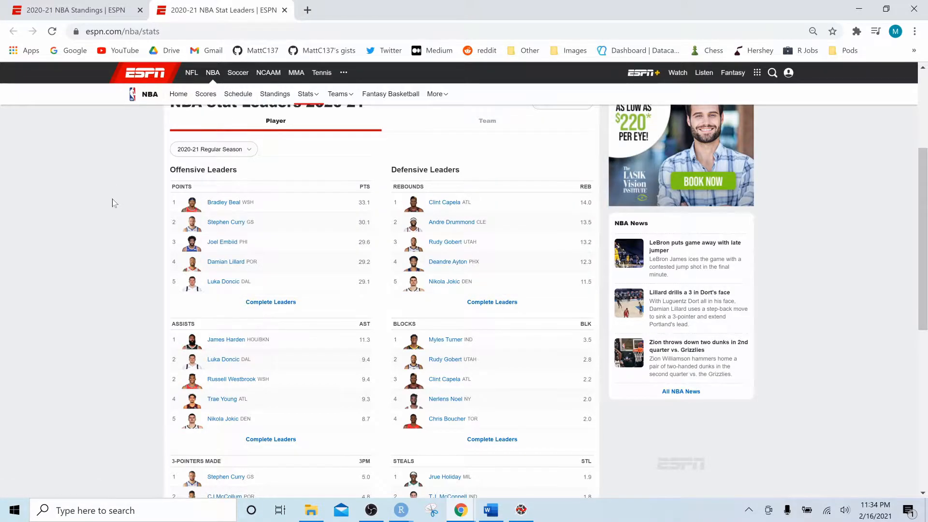
scroll(down, 3)
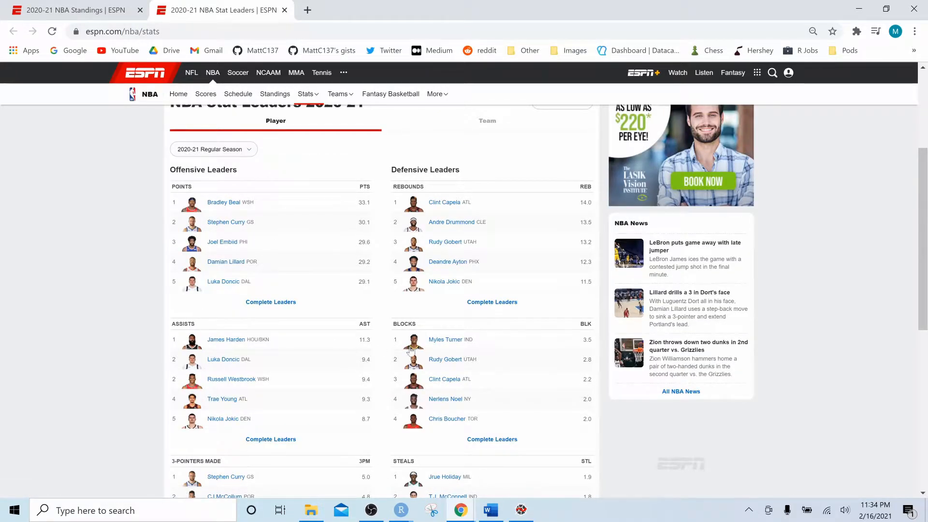
scroll(down, 3)
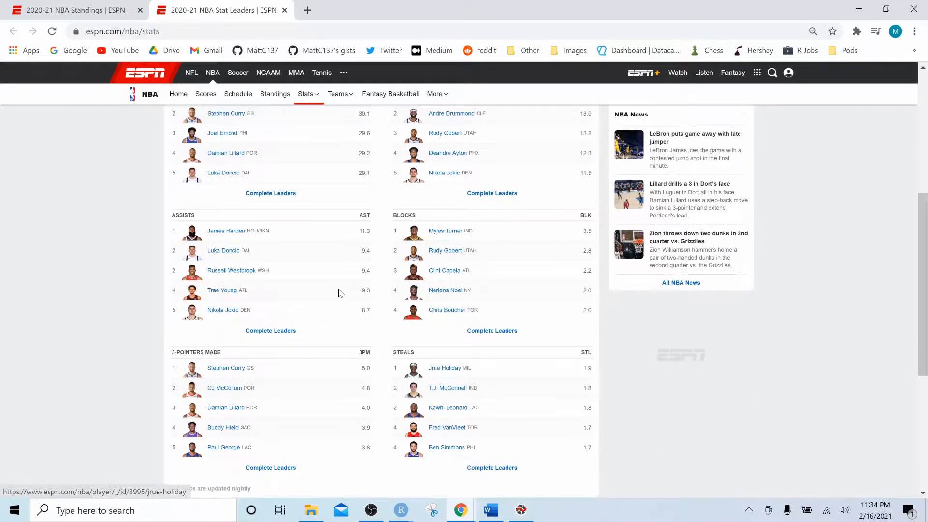
scroll(up, 3)
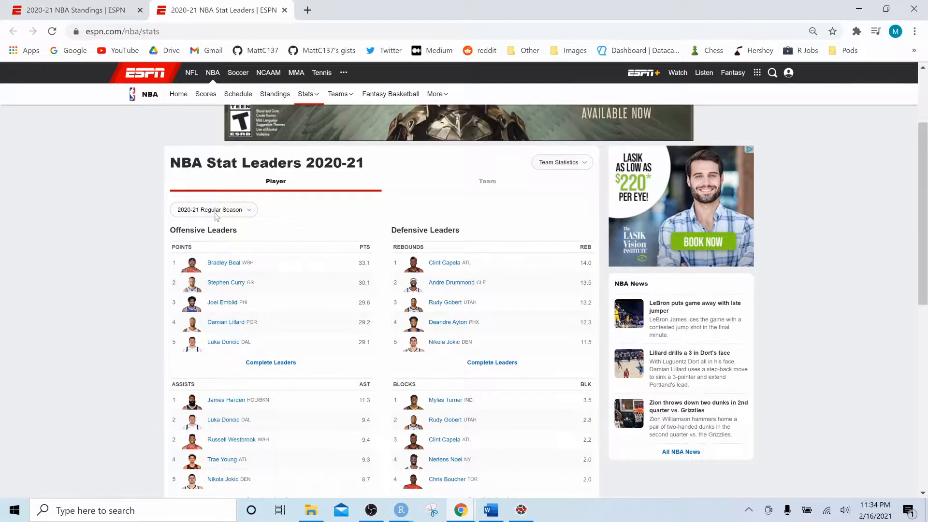
Step: Return to the standings page, then select all script lines to load games_2021 and box_2021
click(274, 94)
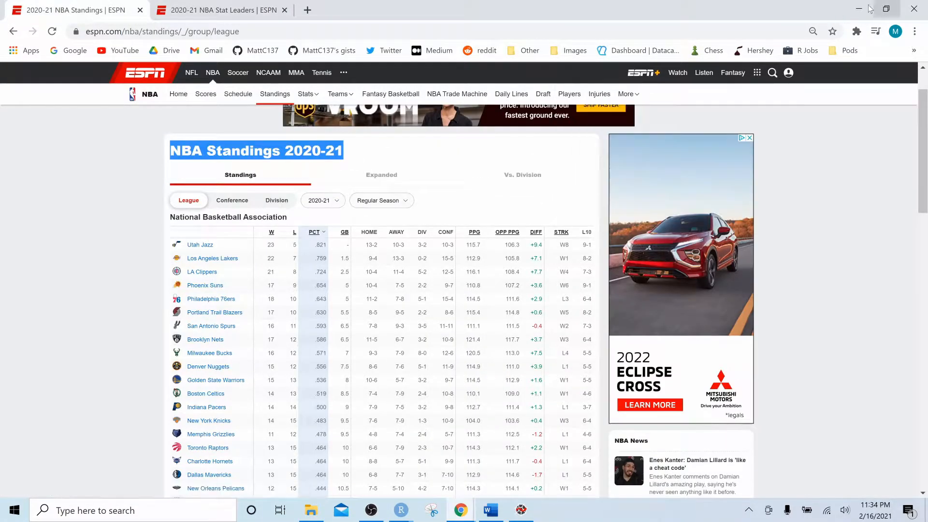
click(401, 511)
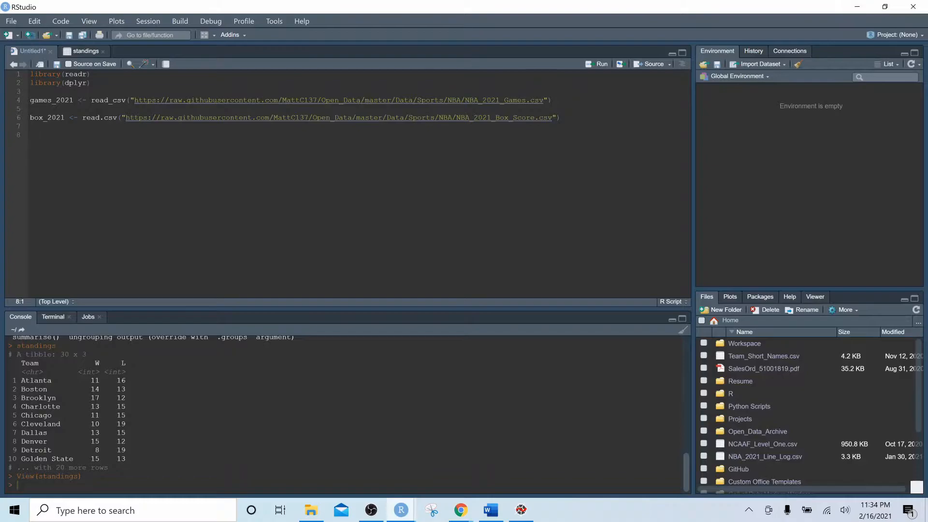
key(ctrl+a)
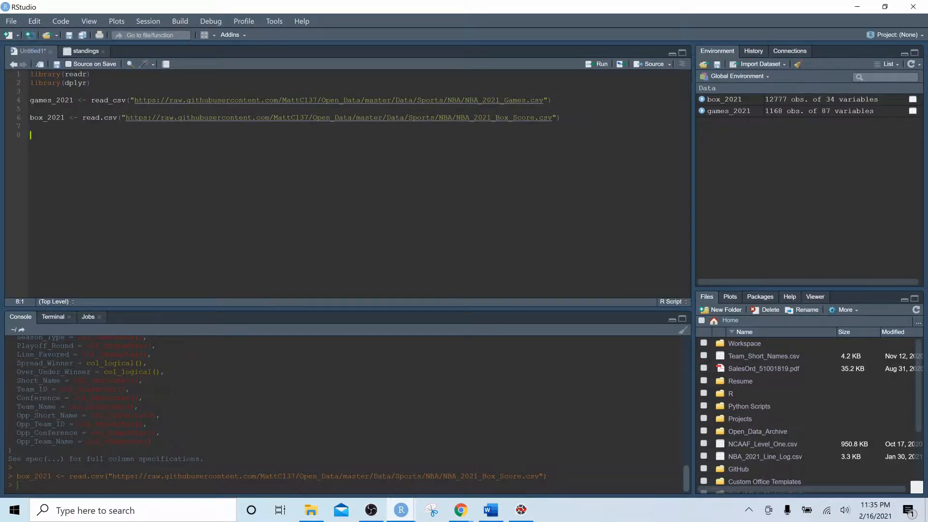
Step: Type 'standings <- games_2021 %>%' to start the pipeline
text(stand)
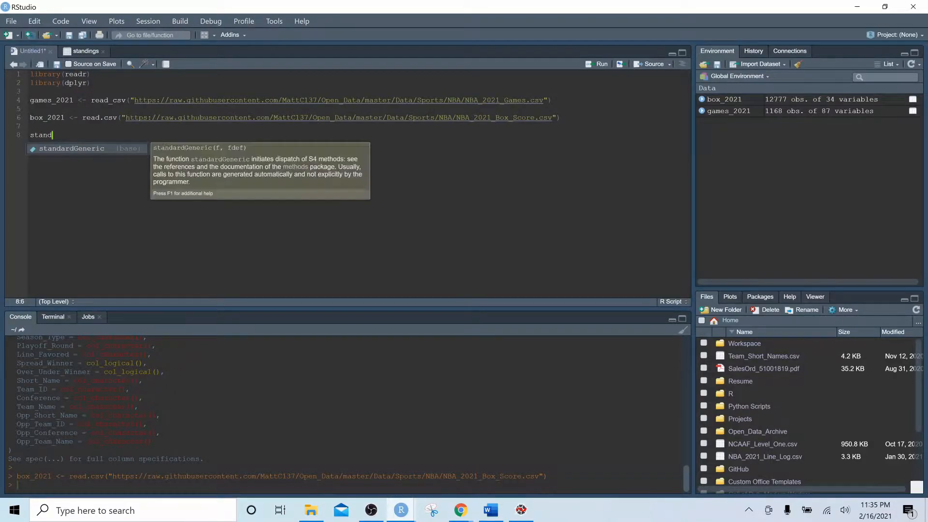
key(Backspace)
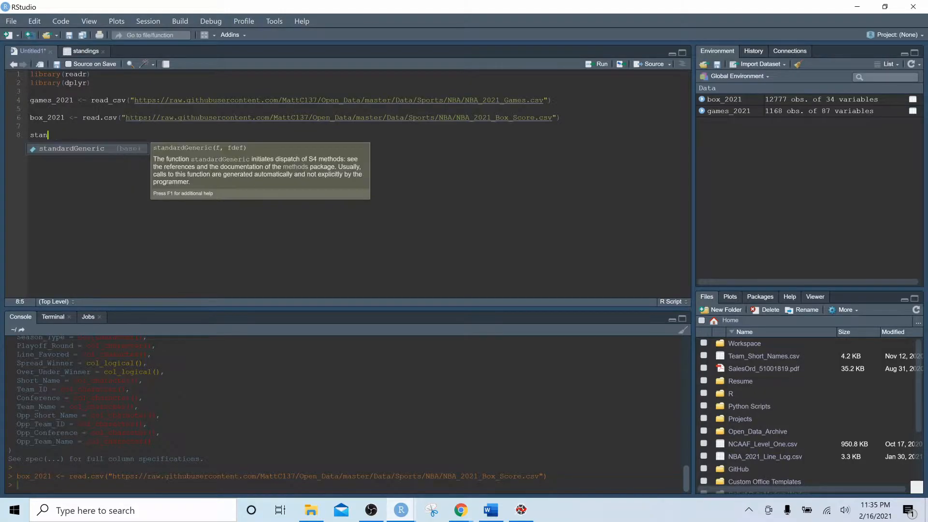
text(dings)
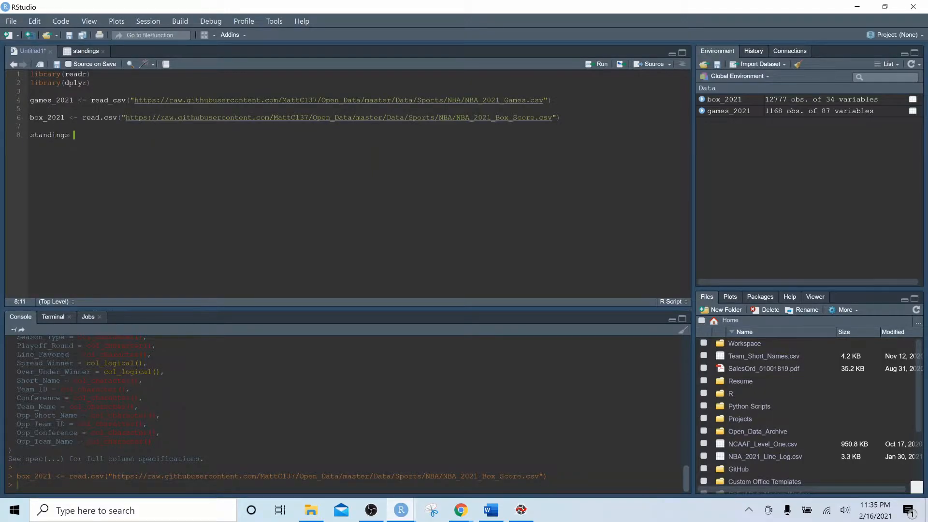
text(<- games_)
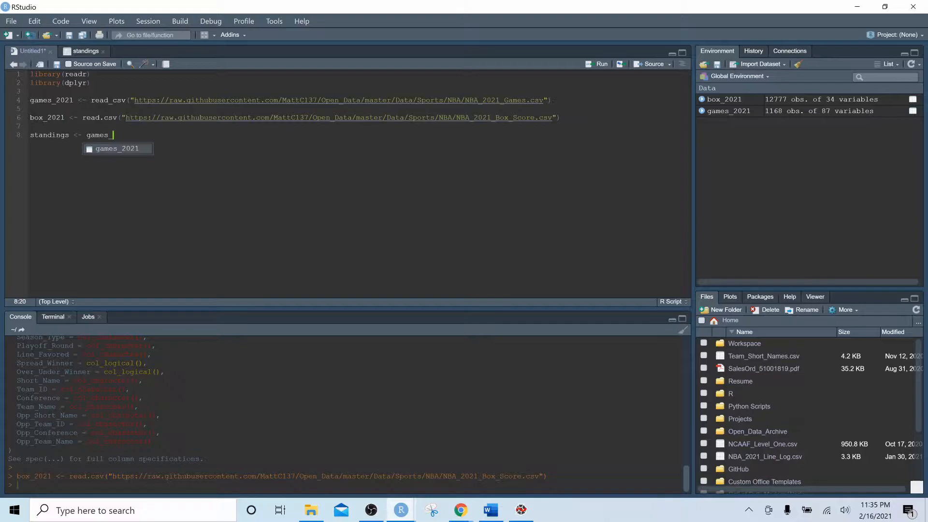
text(%>%)
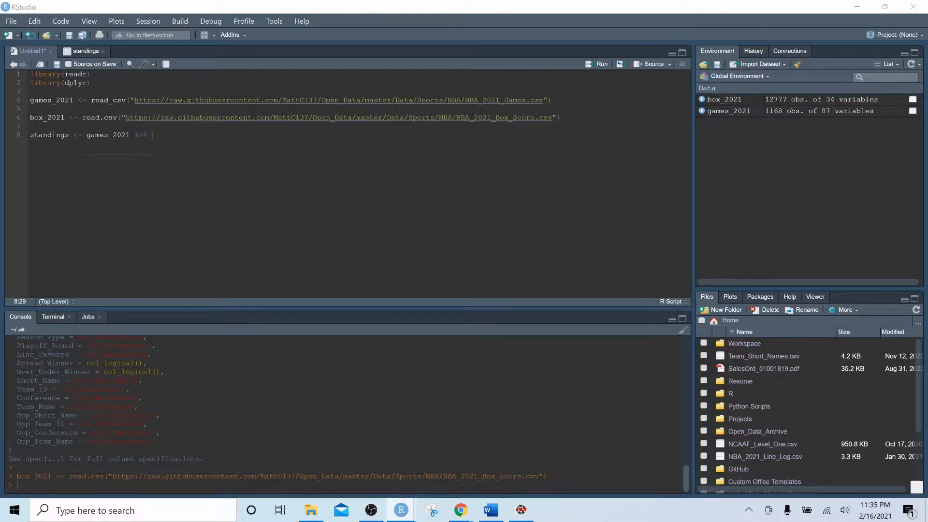
Step: Add filter(Season_Type == 'Regular-Season', Result != 'TBD') to the pipeline
text(fil)
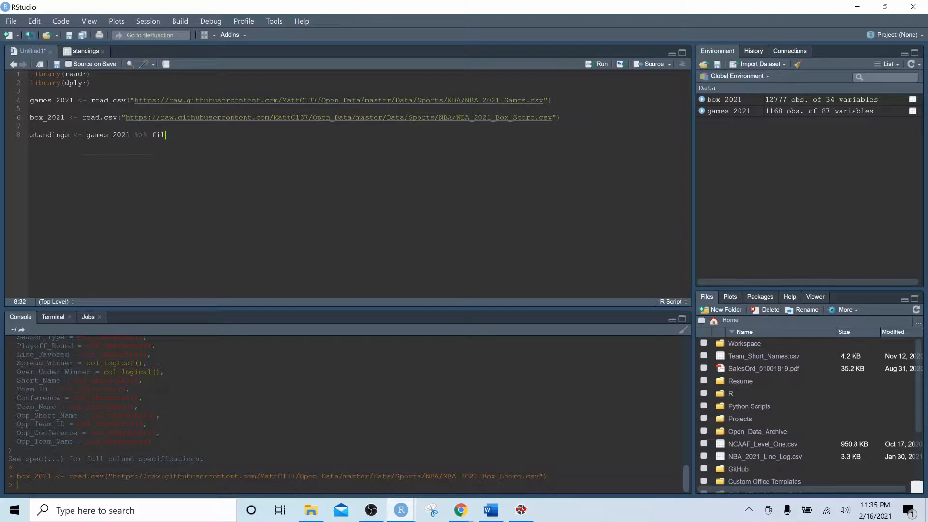
text(ter(Season_Type == ")
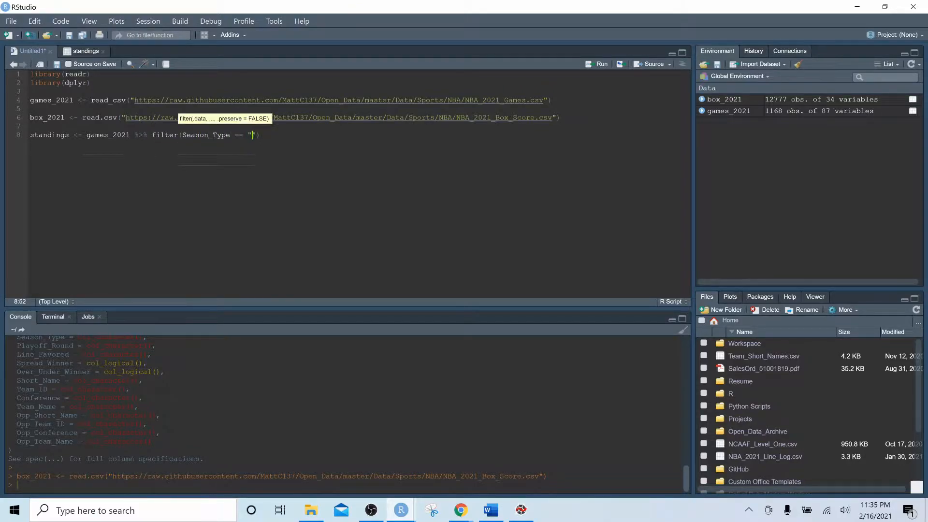
text(Regular)
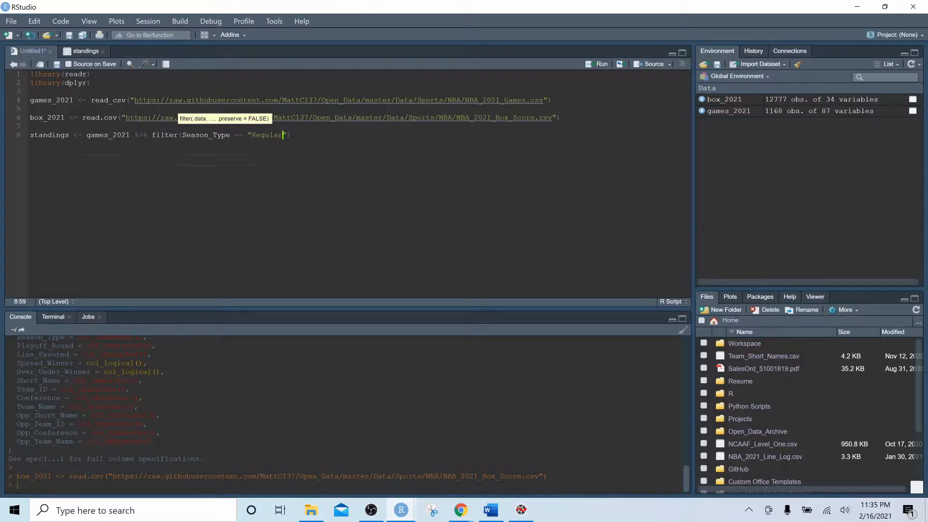
text(Season)
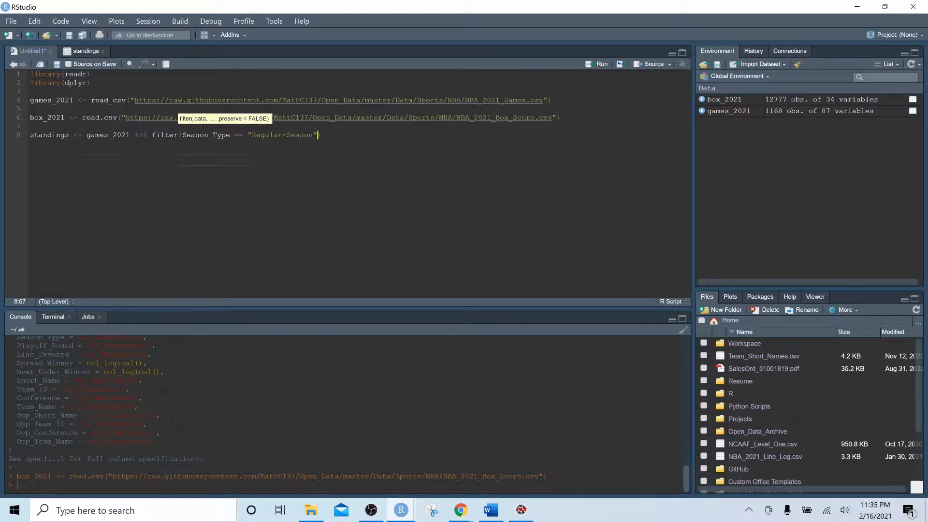
text(,)
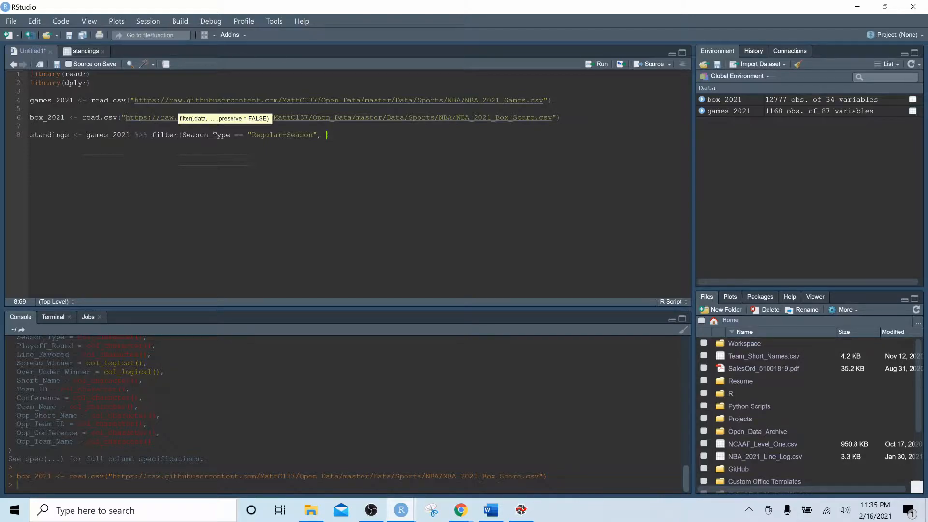
text(Result =)
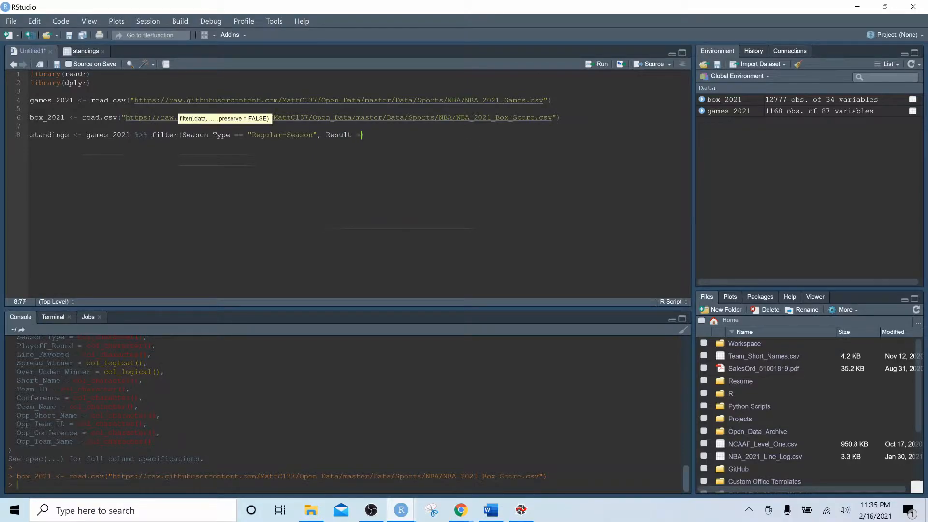
text(!))
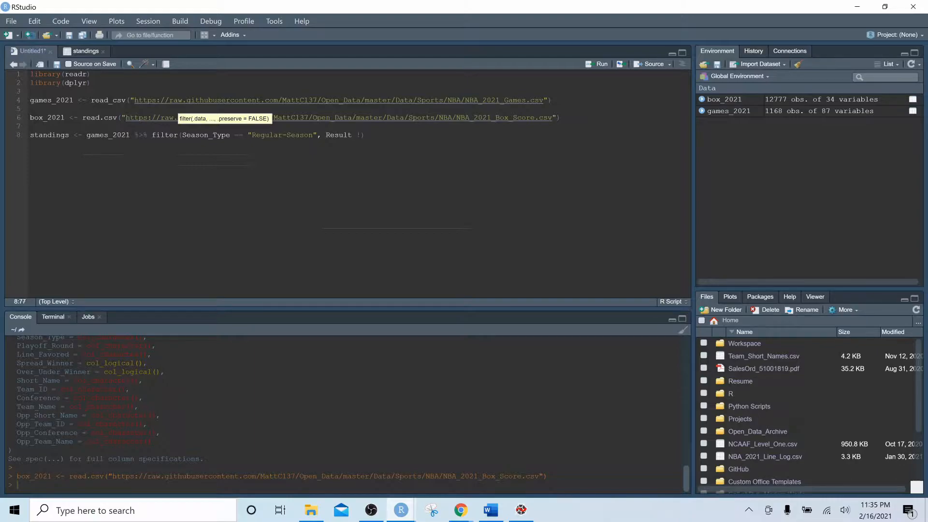
text(!= "TBD")
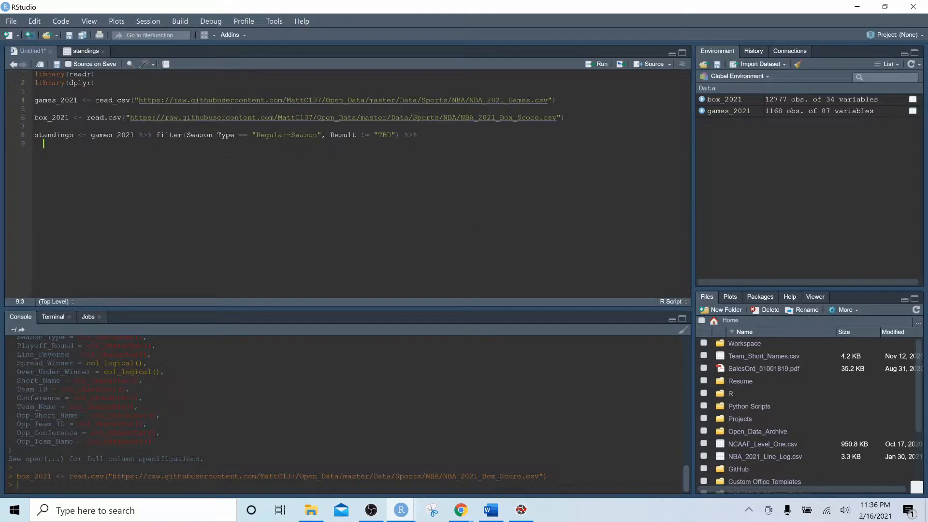
Step: Add group_by(Team) %>% and summarize W = sum(Result == 'W'), starting the L count
text(group_by()
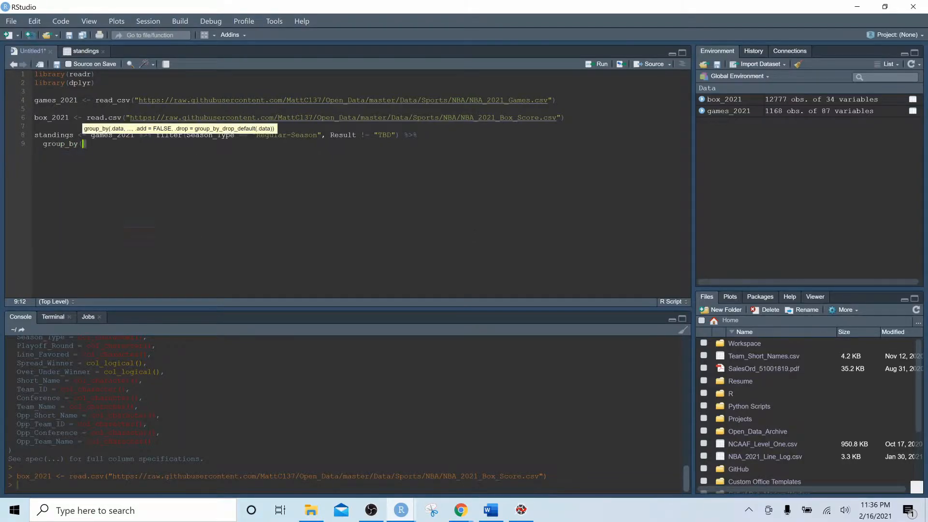
text(Team))
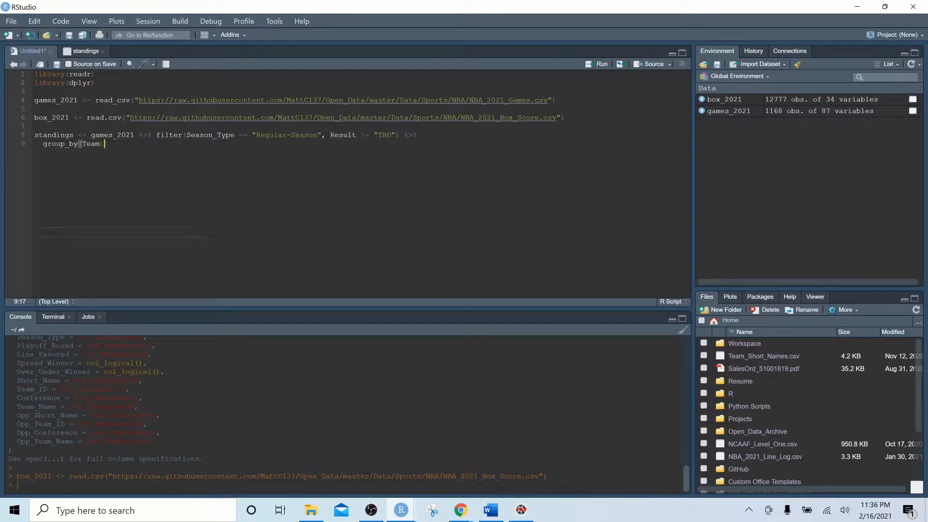
text(%>%)
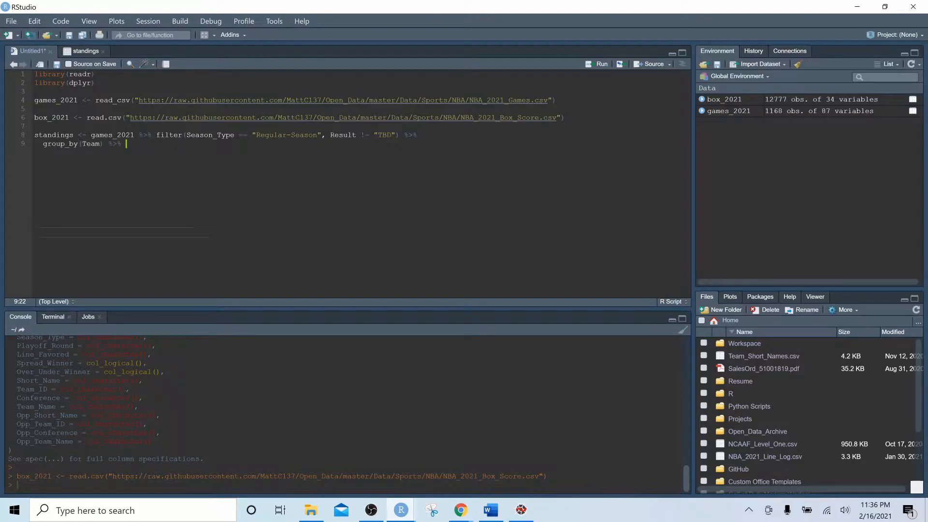
text(summarize()
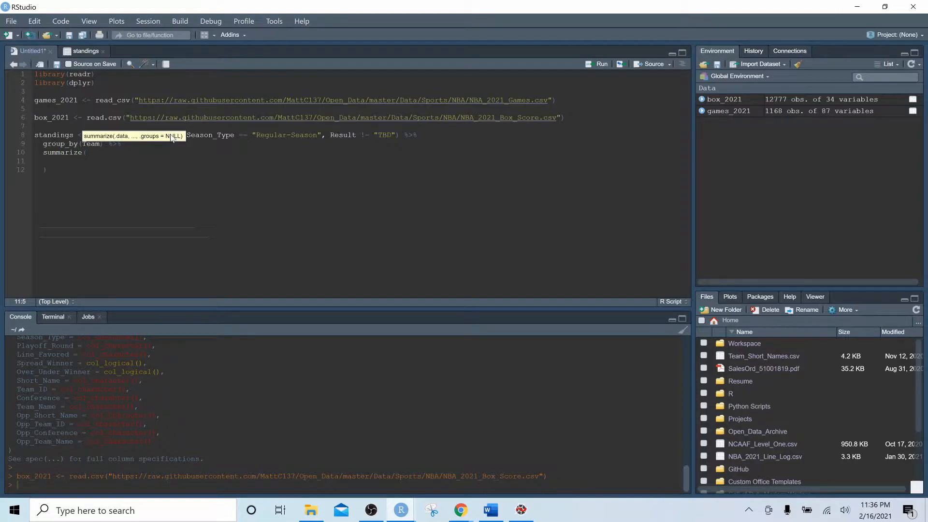
text(W =)
text(L =)
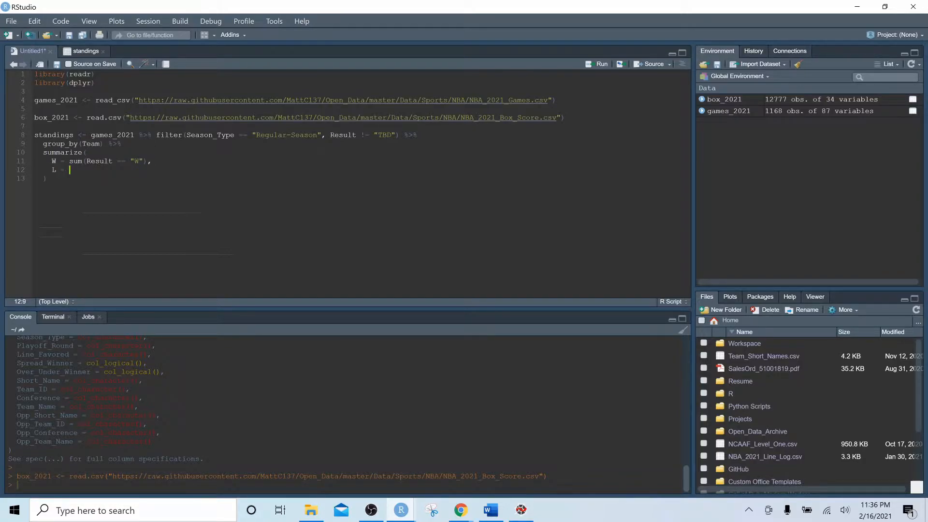
text(sum(Result == "L)
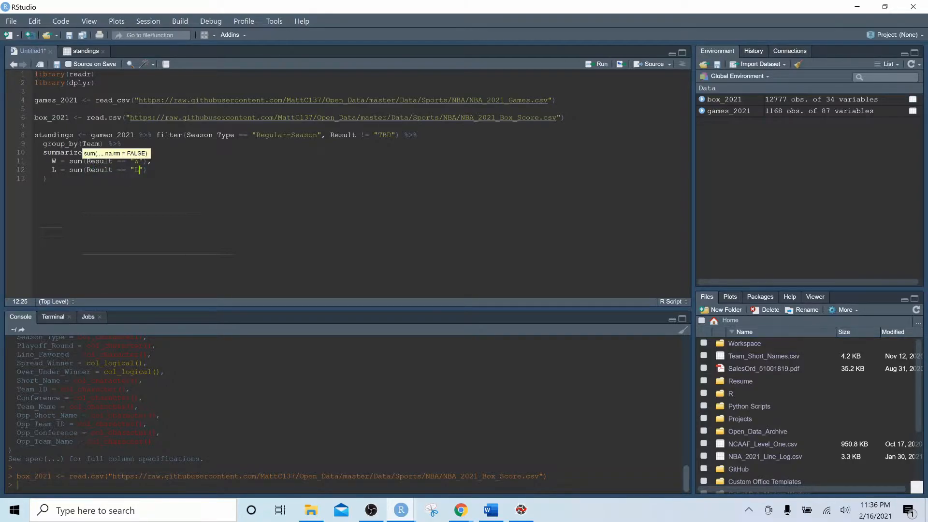
Step: View the standings table sorted by W descending, then bring up ESPN to compare
click(599, 64)
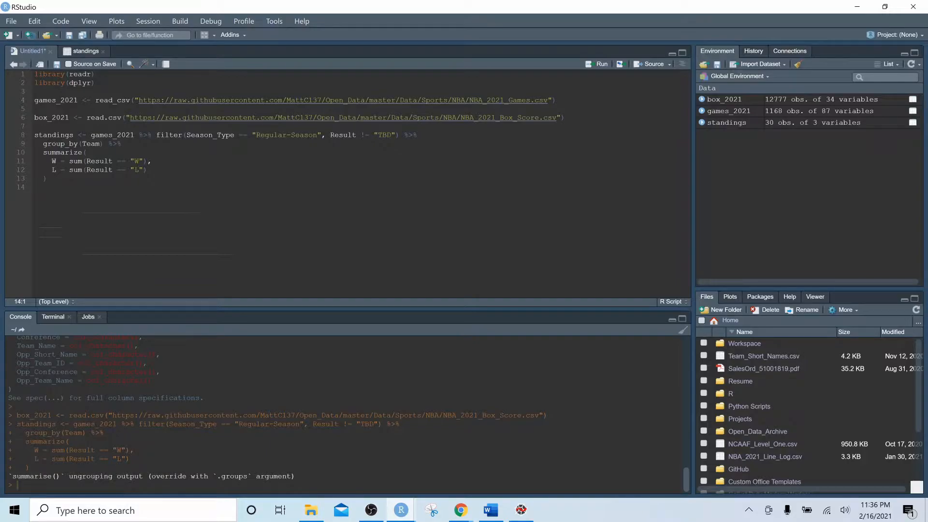
mouse_move(726, 123)
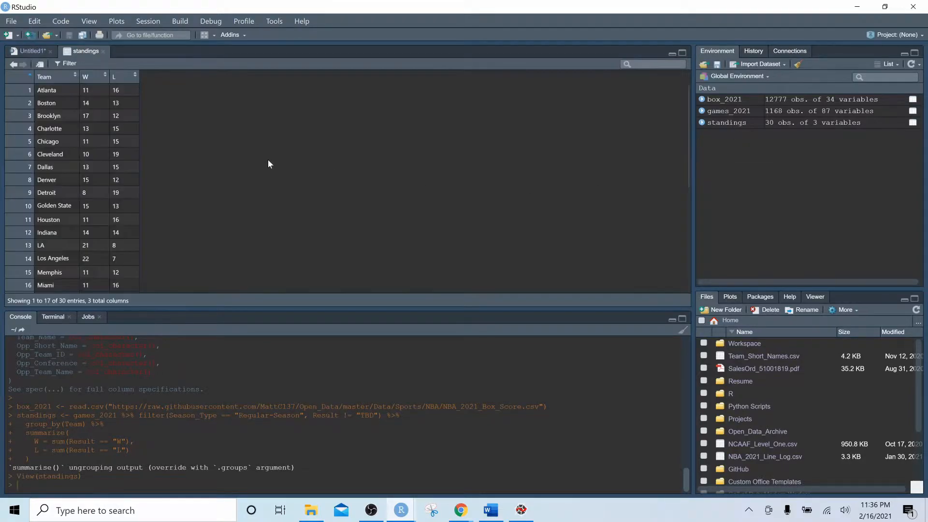
click(85, 76)
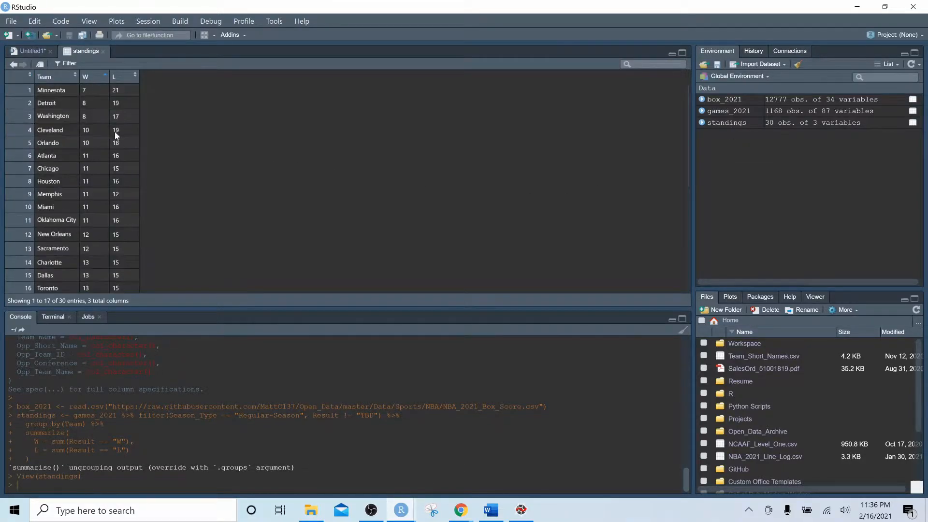
click(84, 77)
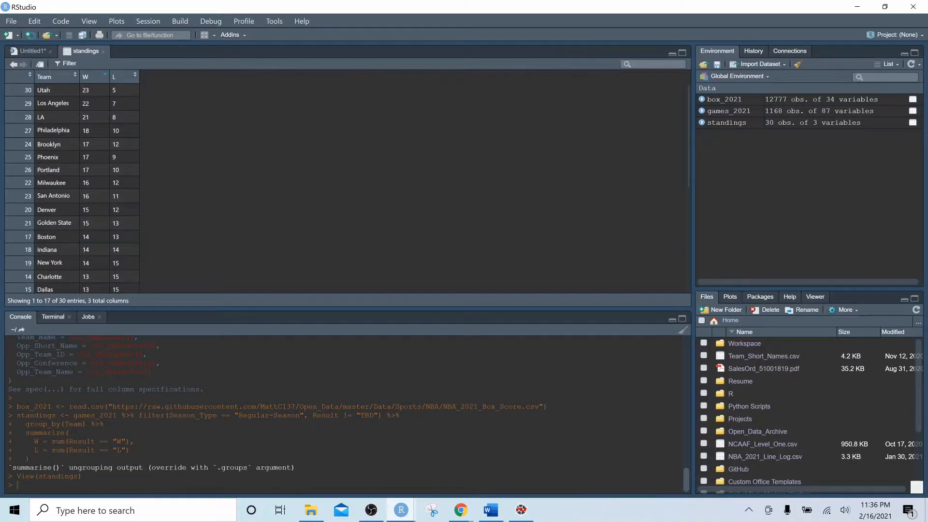
click(460, 510)
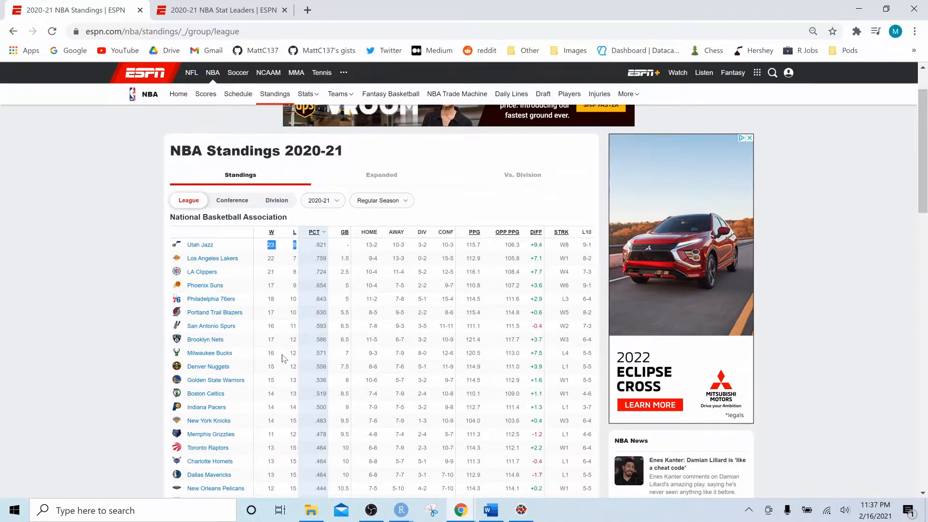
mouse_move(261, 261)
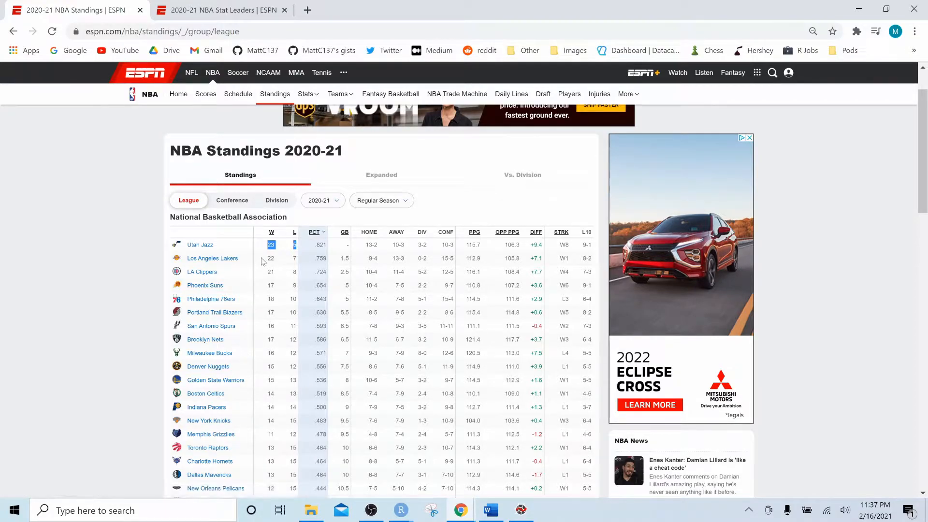
Step: Scroll ESPN's standings to compare W and L records, then return to RStudio
scroll(down, 3)
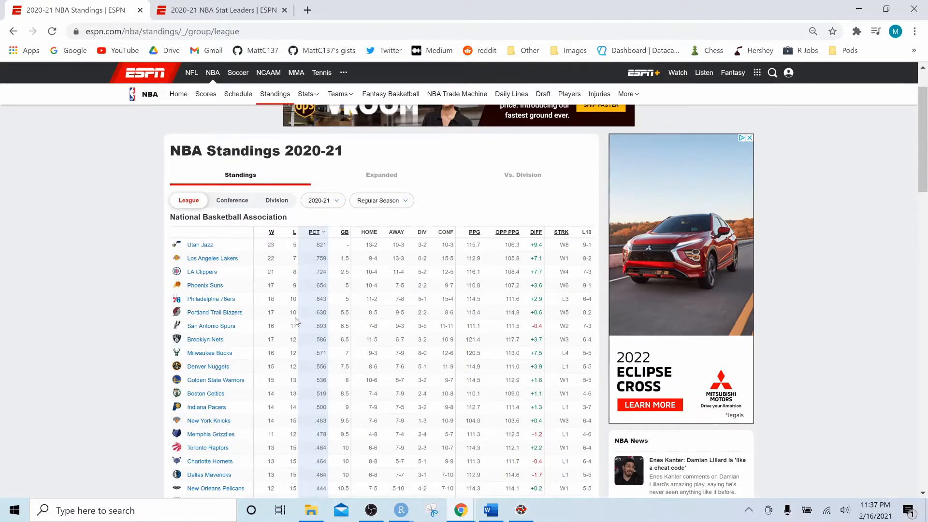
click(400, 510)
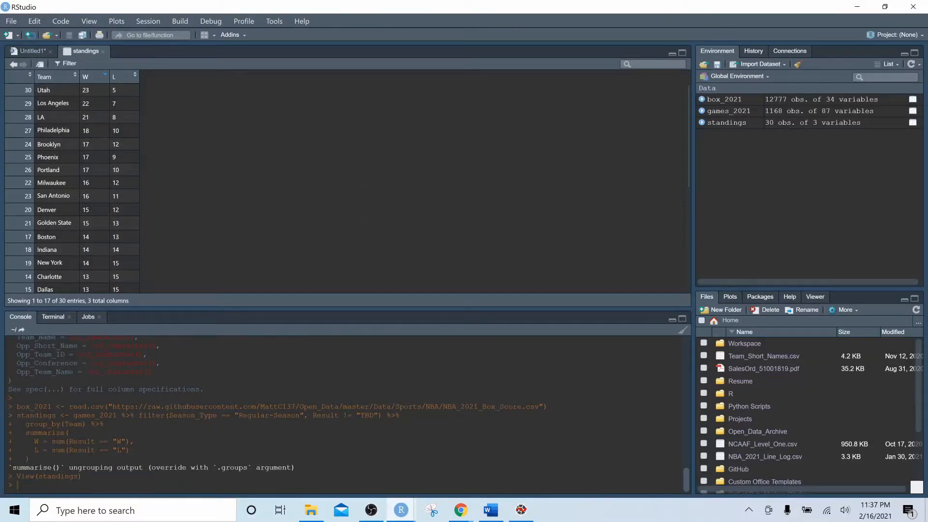
Step: Browse the games_2021 data alongside the standings table, then return to the script
click(31, 50)
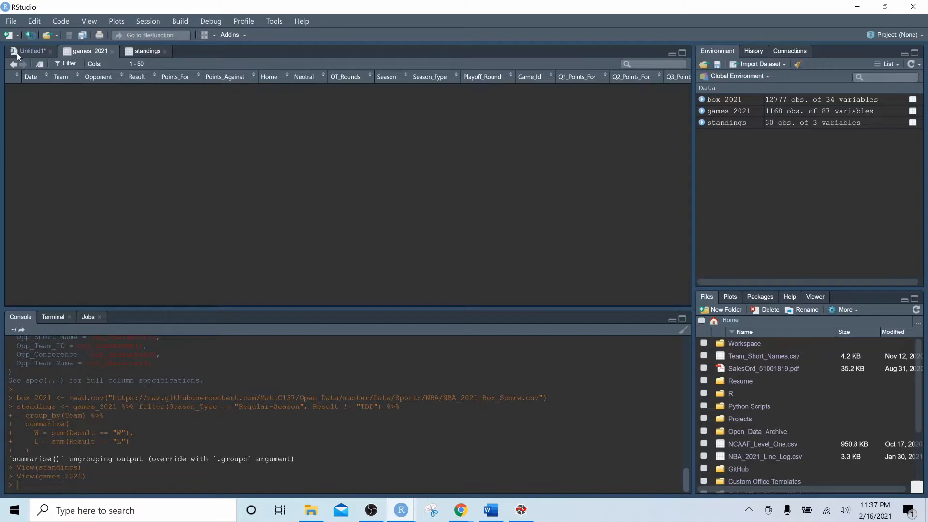
click(30, 51)
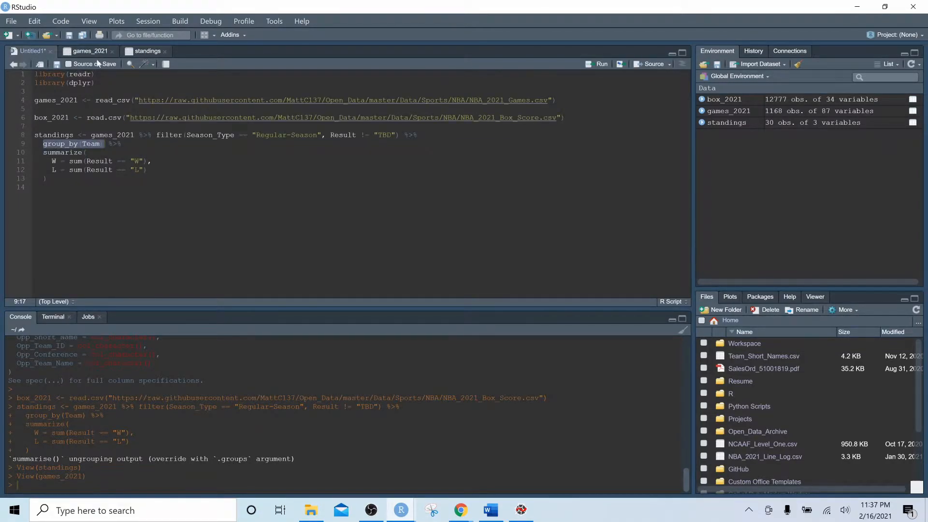
click(89, 51)
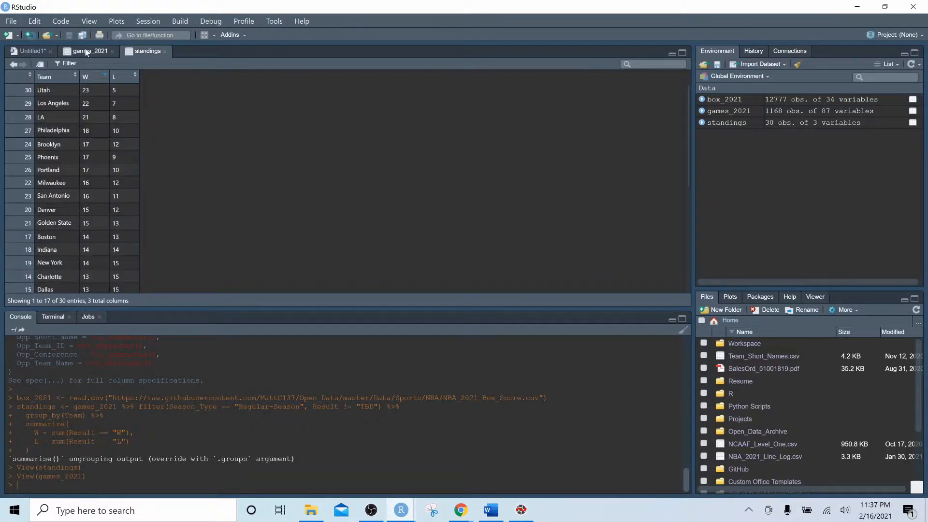
click(88, 50)
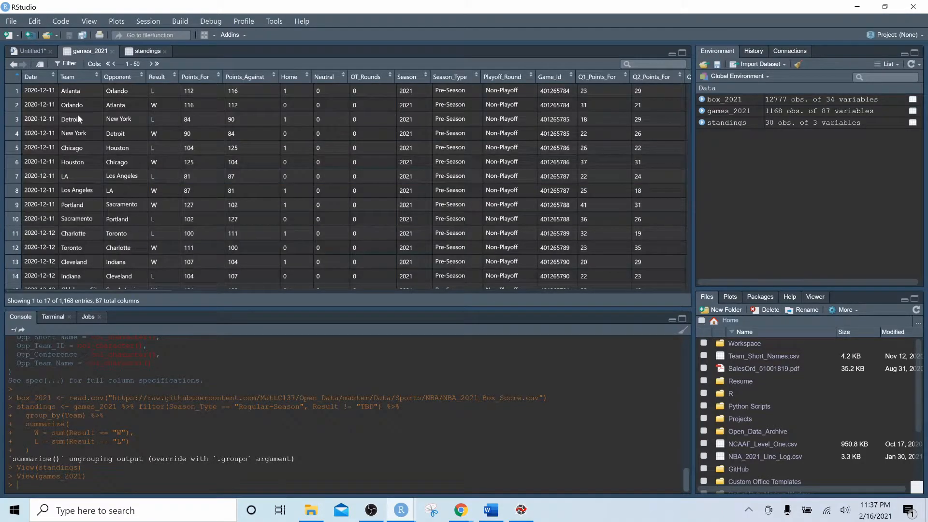
scroll(down, 3)
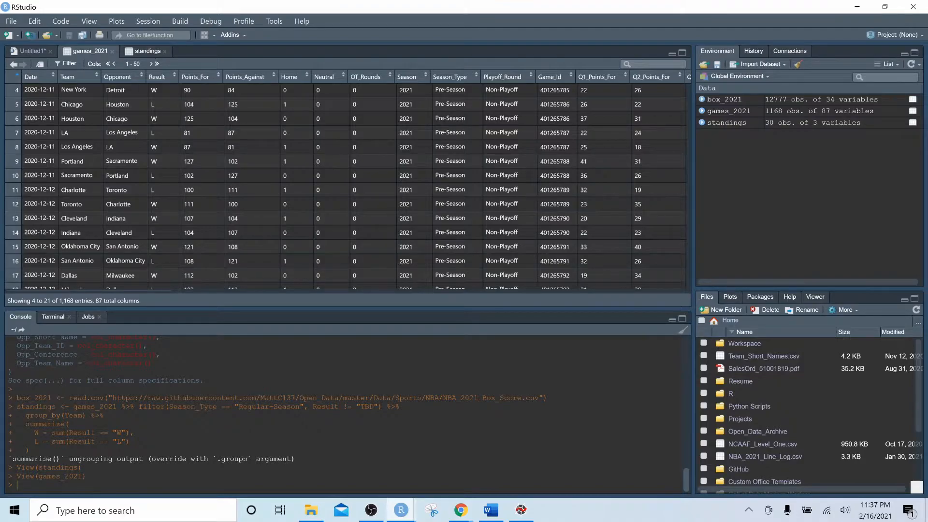
click(148, 50)
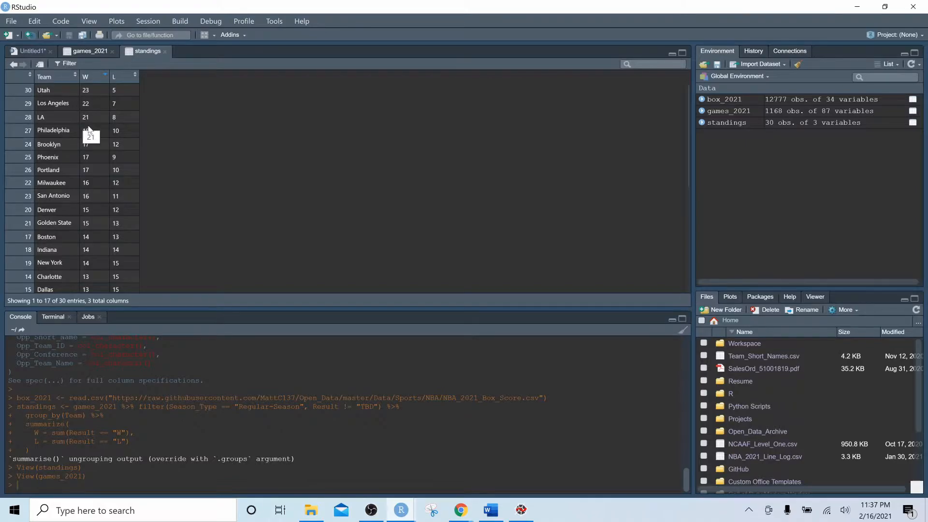
click(31, 50)
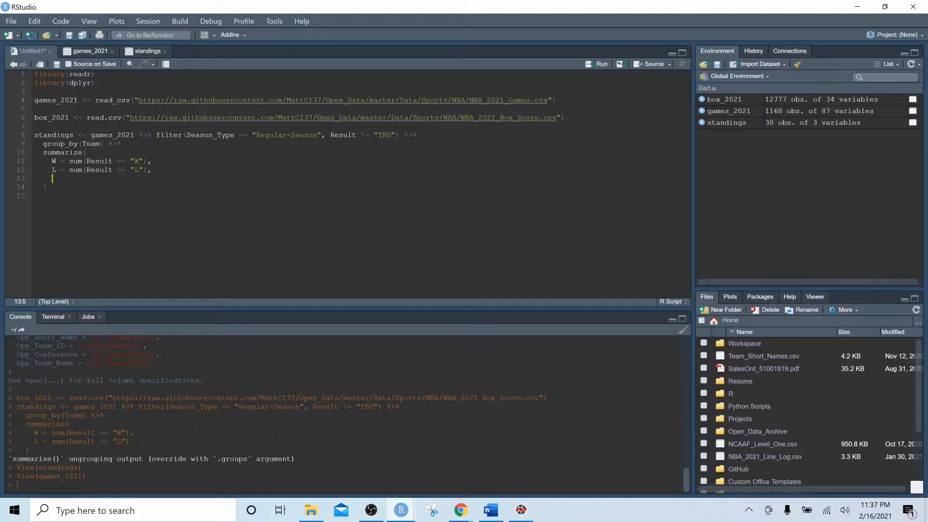
Step: Add Pct = W/(W+L), ppg = mean(Points_For) and opp_ppg = mean(Points_Against) to summarize()
text(Pct =)
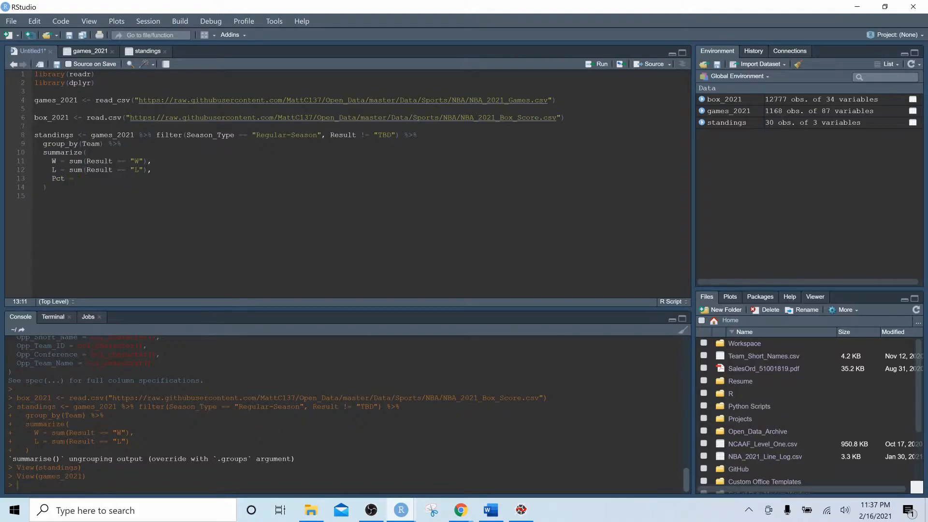
text(W/)
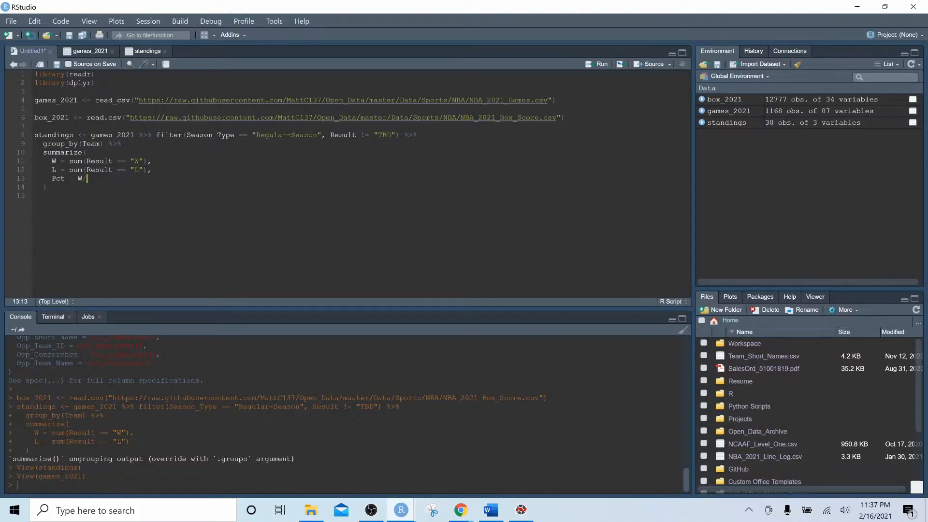
text((W+)
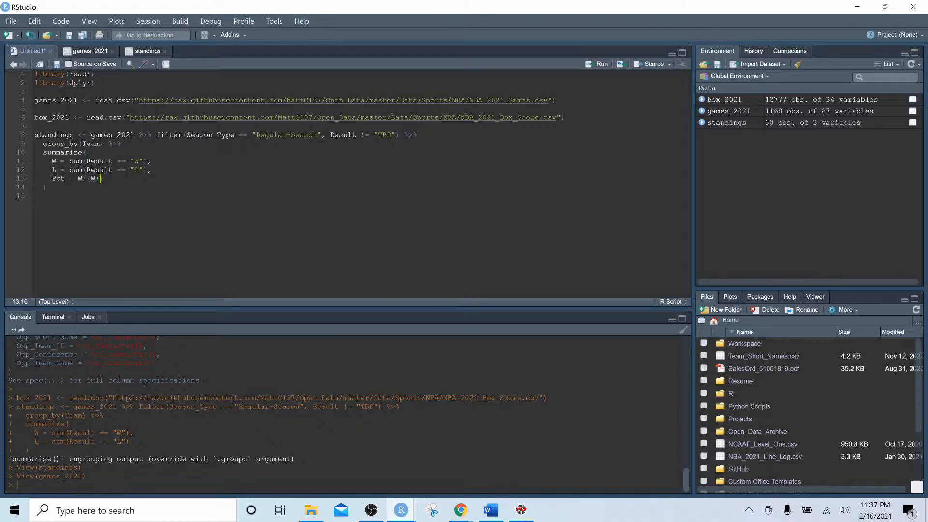
text(L),)
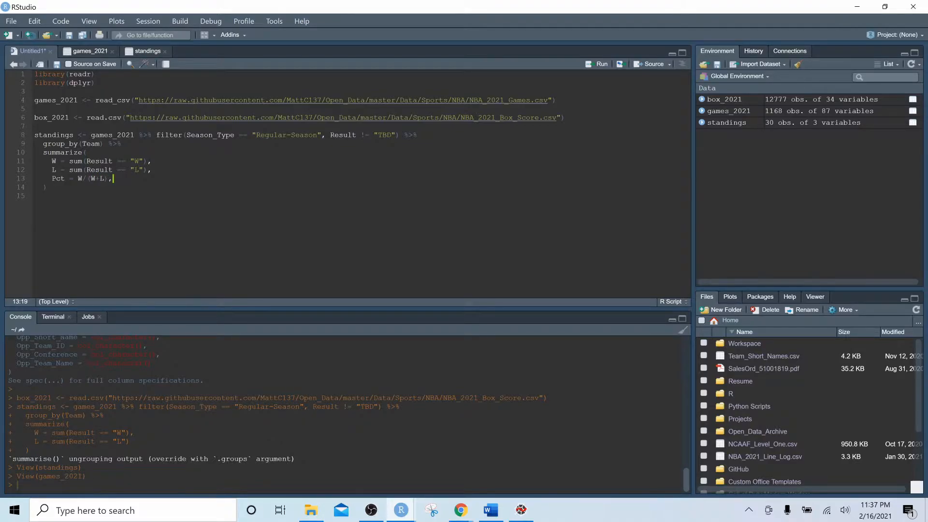
text(ppg = mean)
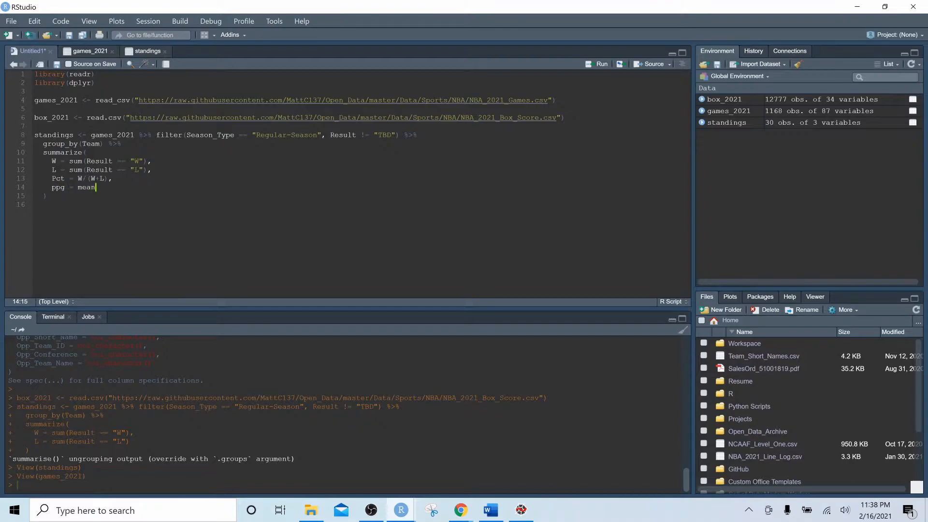
text((P)
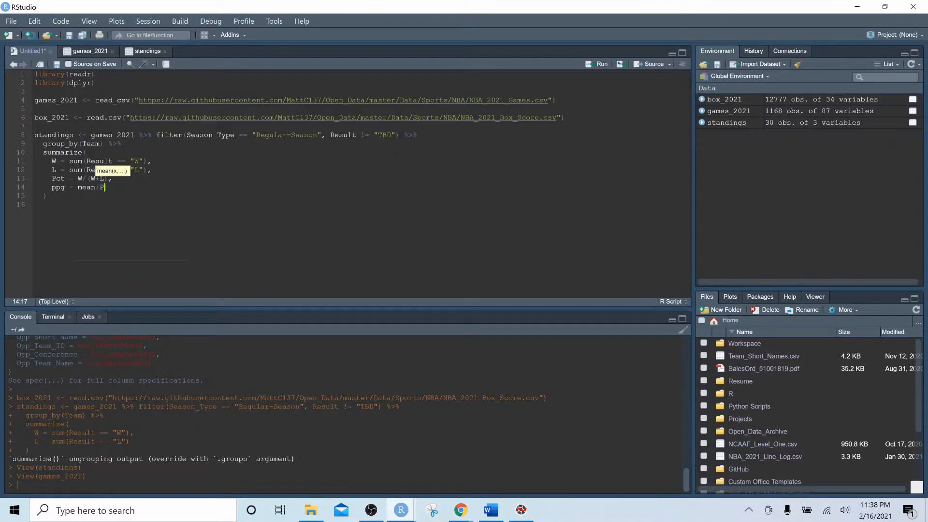
text(oints_For),)
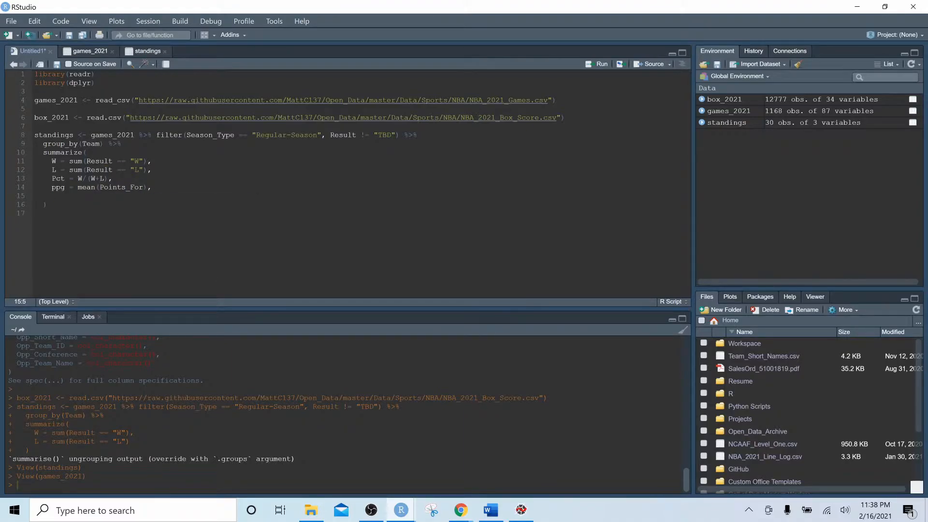
text(oo)
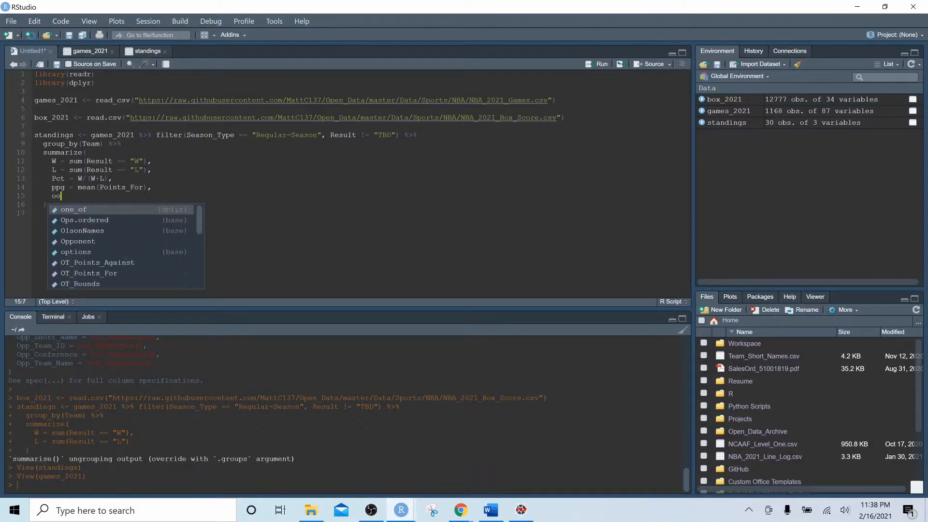
text(pp_ppg = mean(Points)
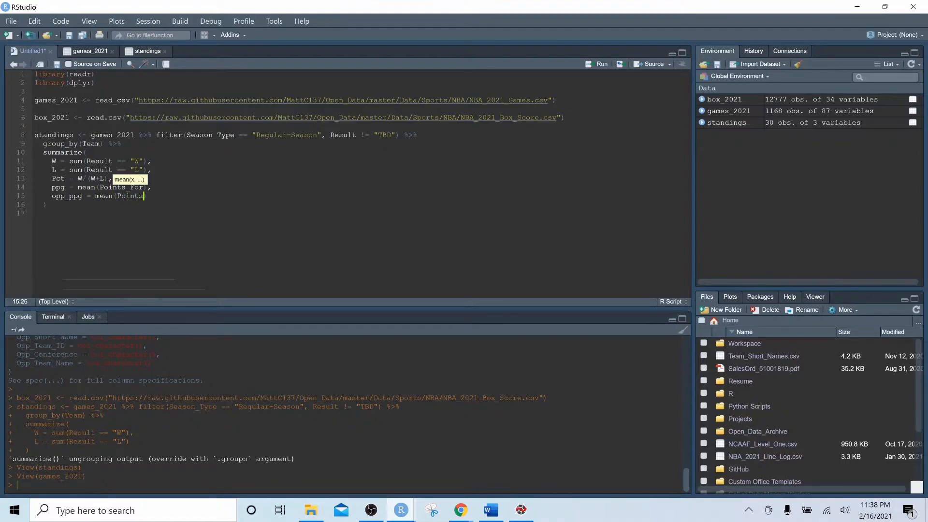
text(_Against))
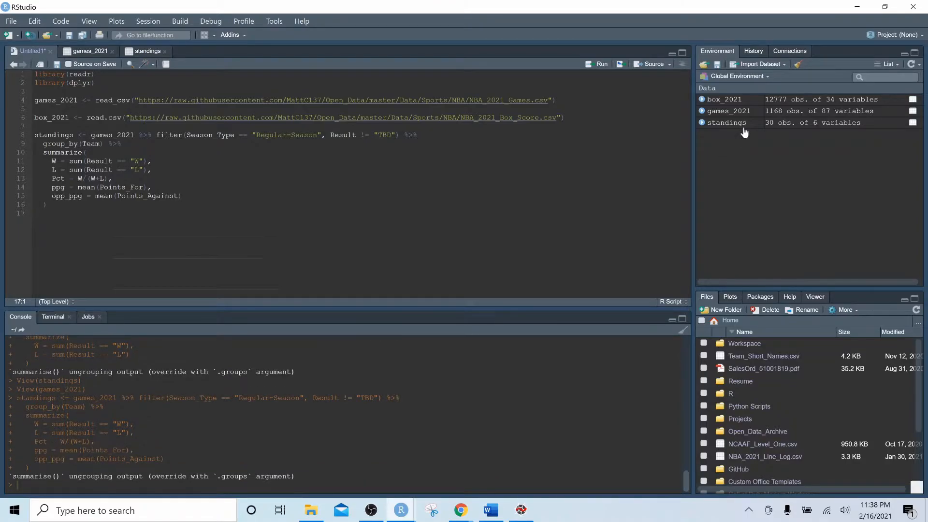
Step: Open the updated standings table and sort by Pct, highest first
click(726, 122)
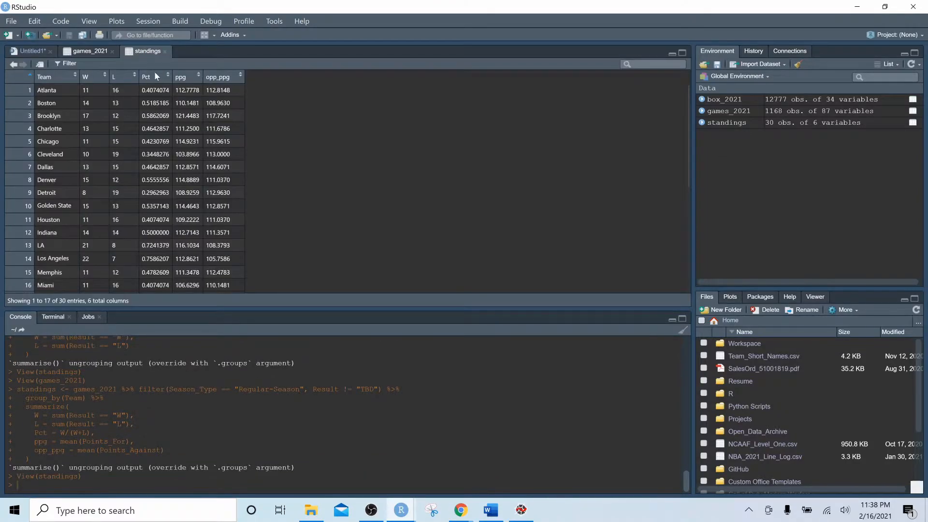
click(146, 76)
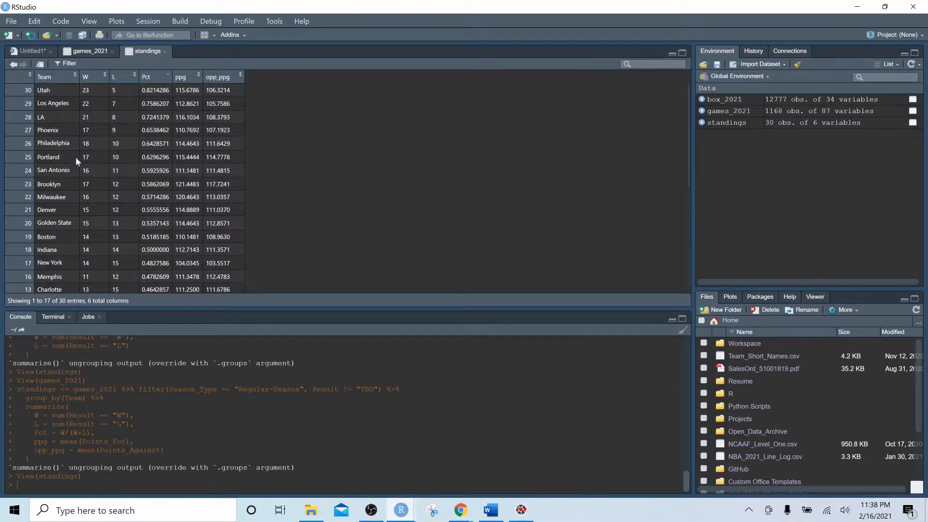
mouse_move(99, 140)
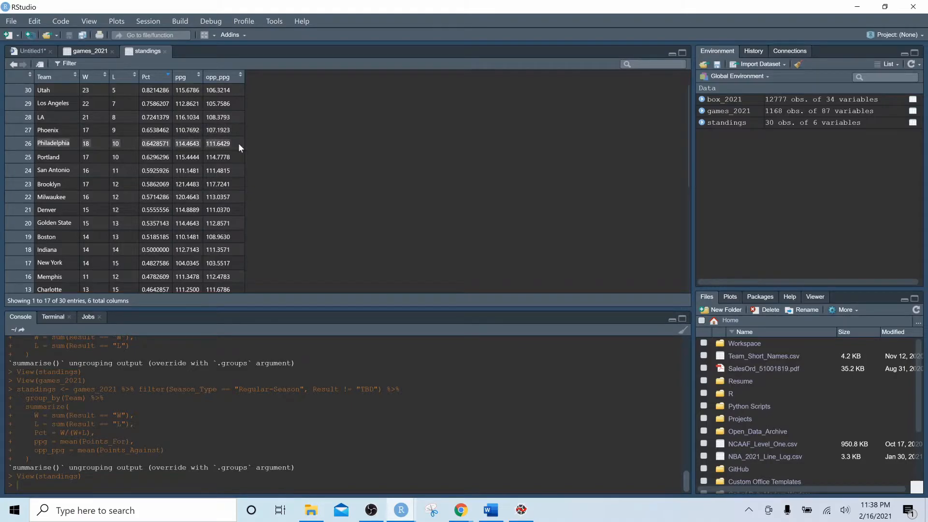
mouse_move(131, 151)
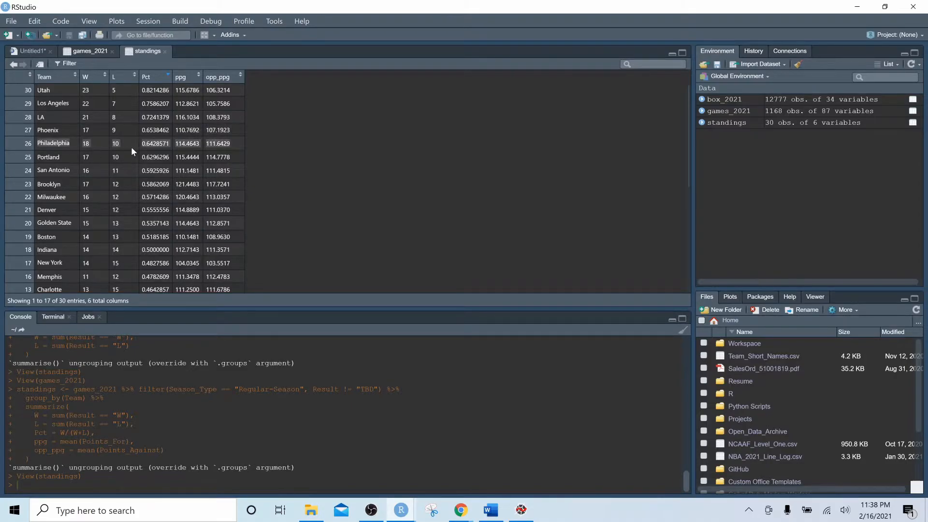
mouse_move(186, 156)
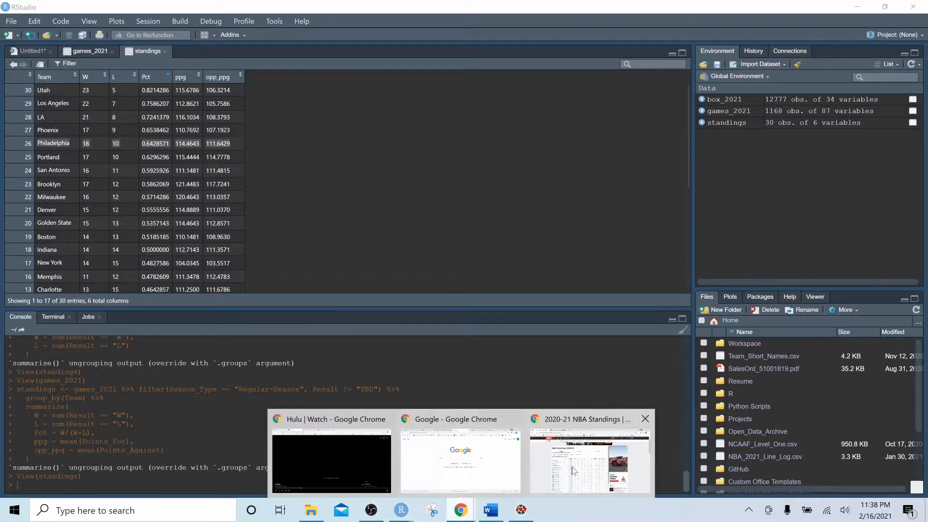
Step: Check ESPN's standings (Utah .821, 115.7 PPG, 106.3 opponent PPG), then leave Chrome
click(590, 462)
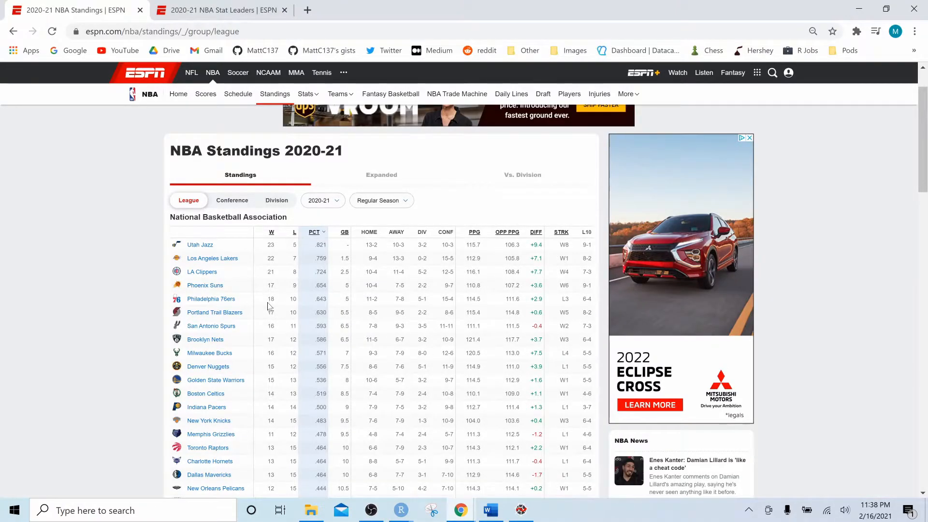
double_click(293, 299)
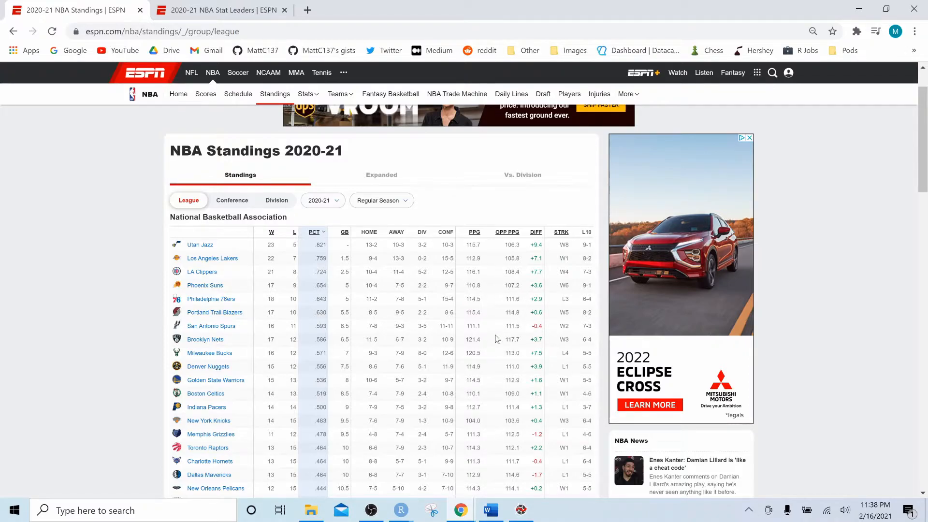
mouse_move(383, 386)
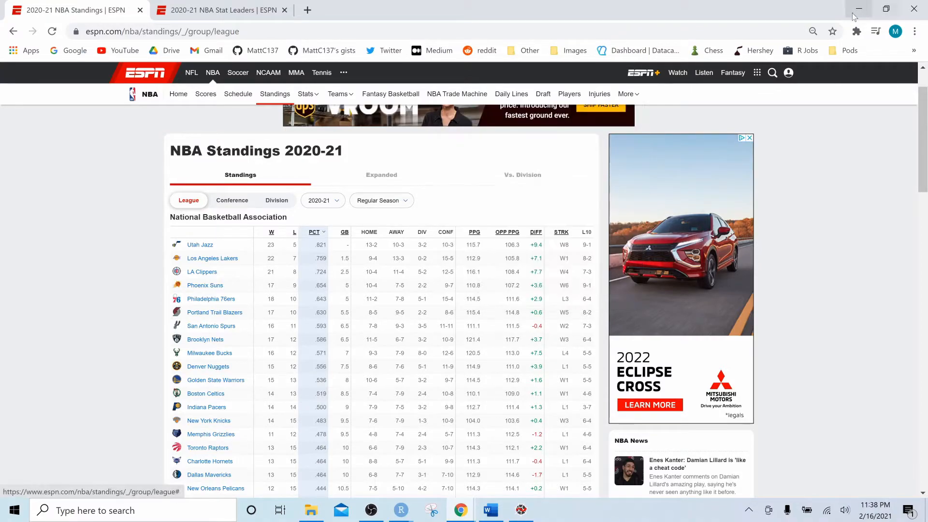
mouse_move(859, 11)
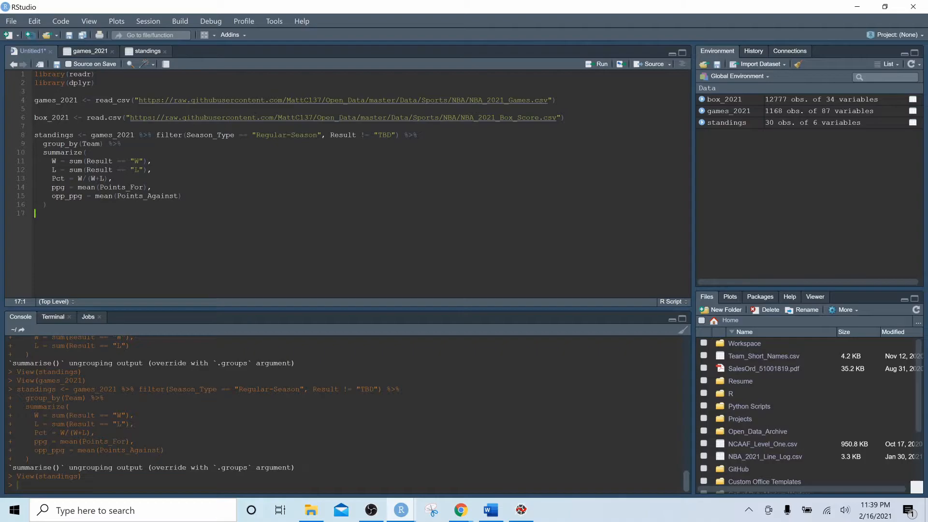
Step: Write stat_leaders <- box_2021 %>% filter(Season_Type == 'Regular-Season', Played == TRUE)
key(enter)
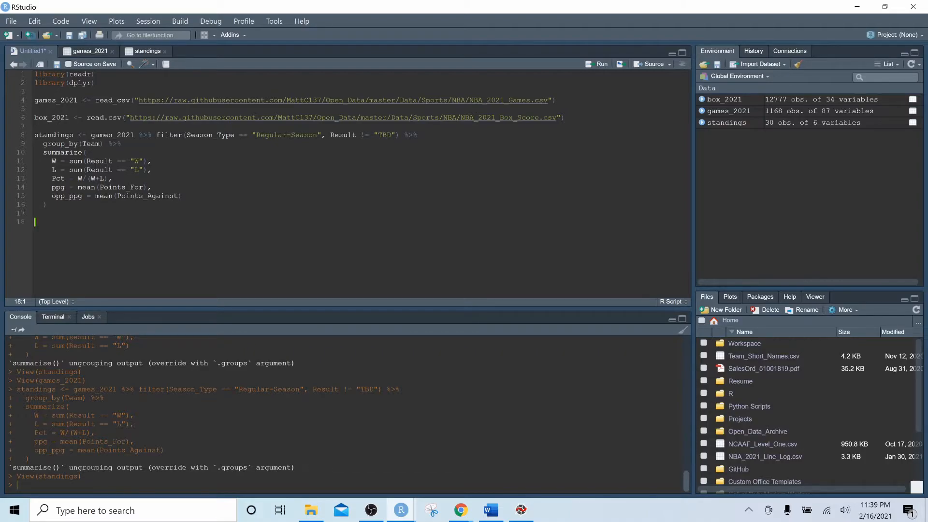
text(stat_leaders <- bo)
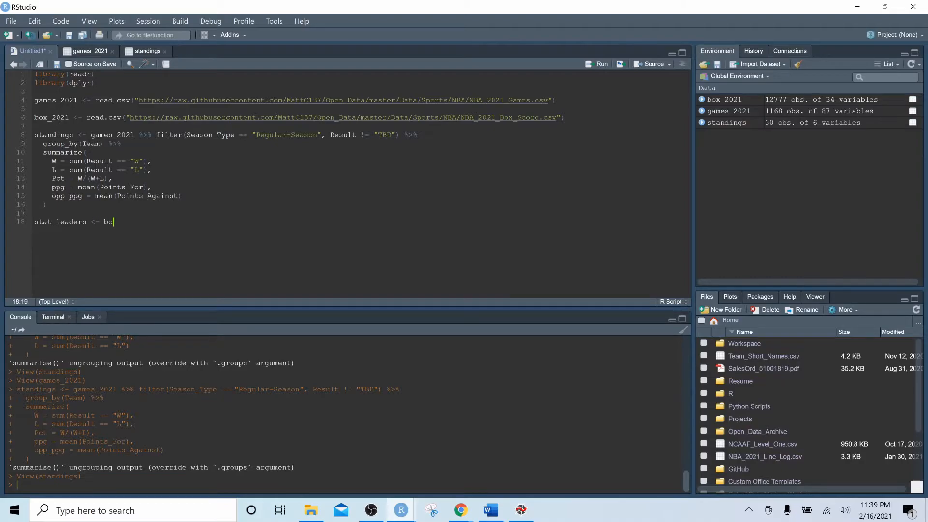
text(x_2021)
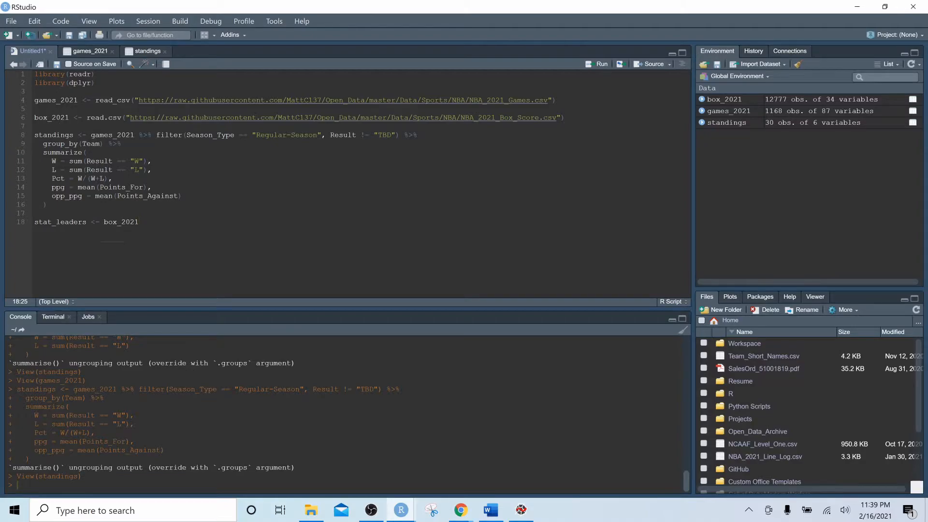
text(%>% filter)
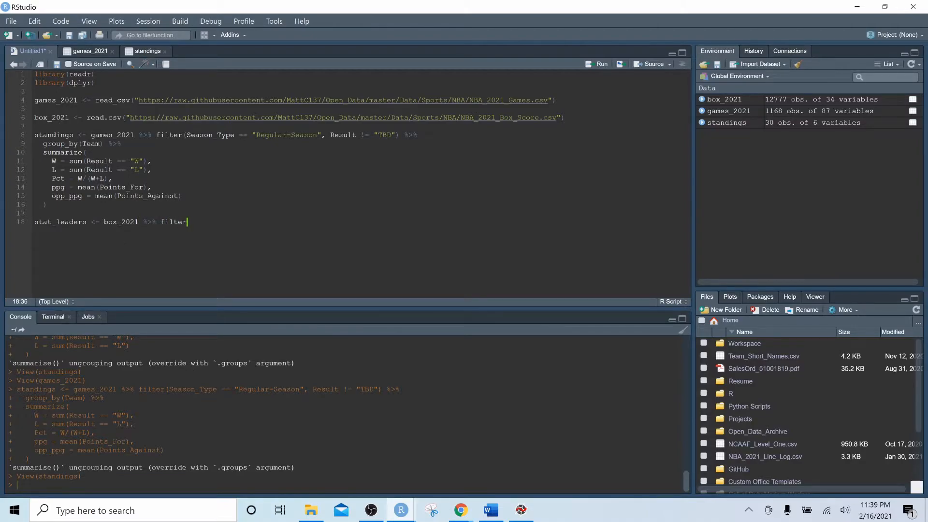
text((Season_Type == "Regula)
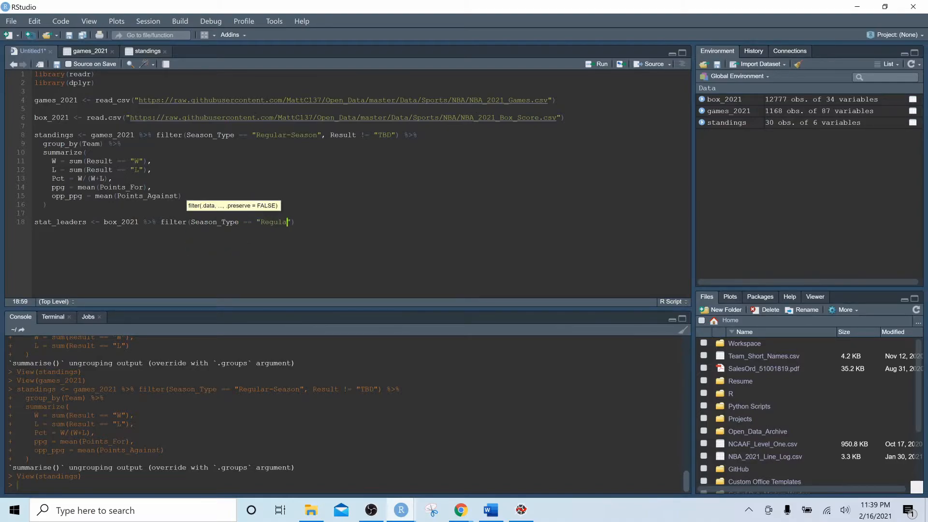
text(r-Season,)
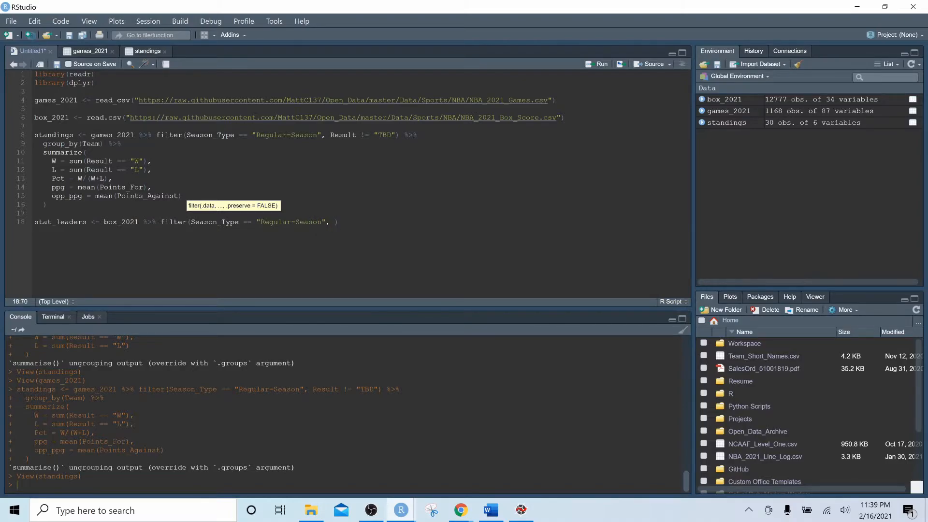
text(Played)
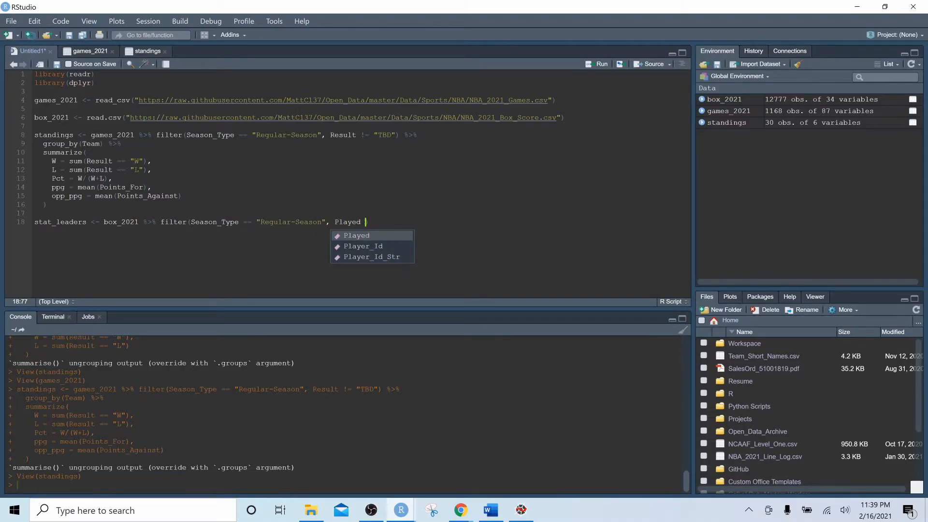
text(== TRUE)
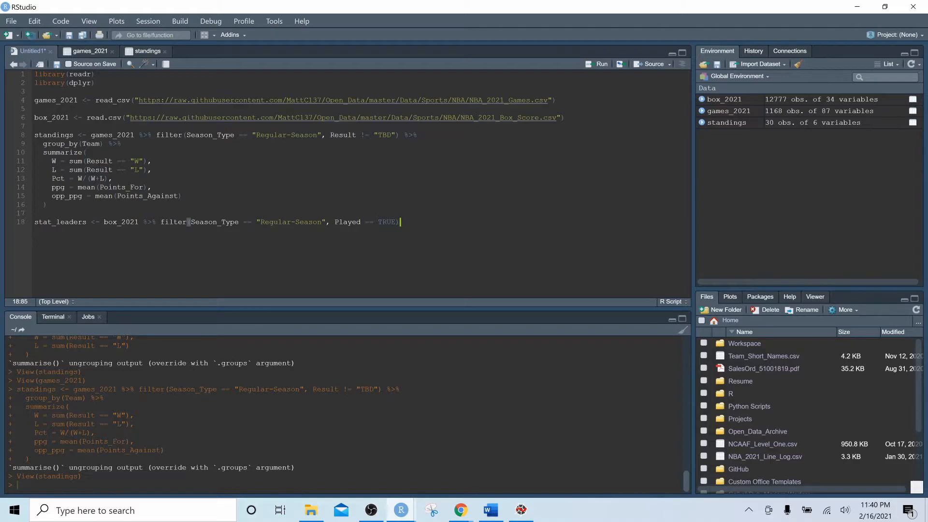
text(g)
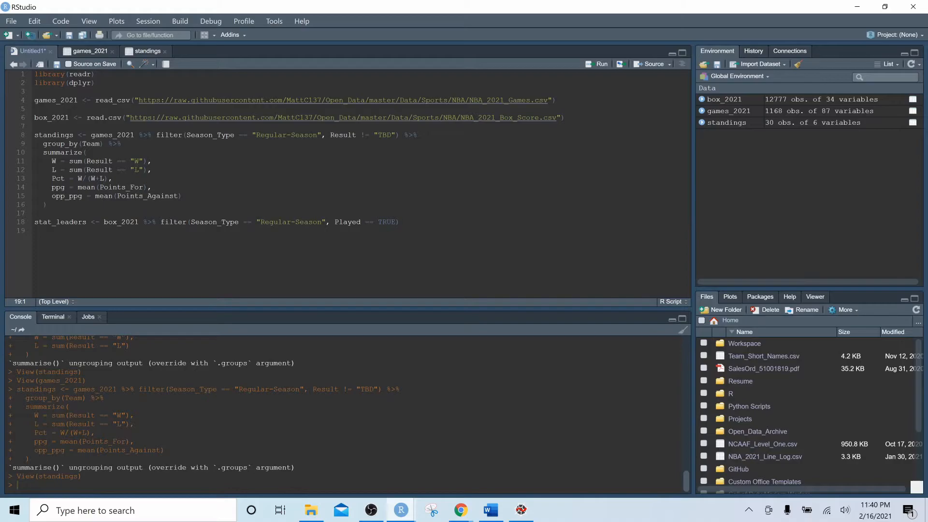
Step: Pipe the data into group_by(Player) and begin summarize() with mean Points and Rebounds
text(%>%)
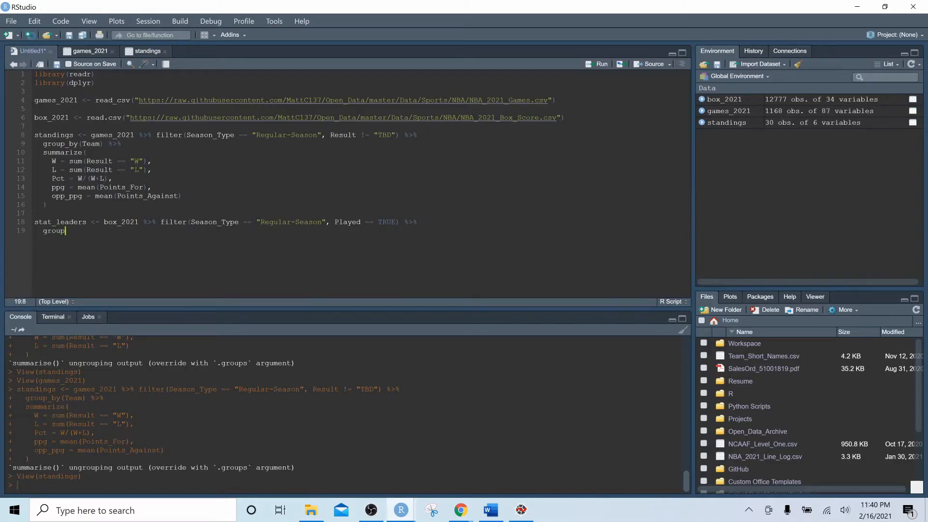
text(_by(Player_Id_Str)
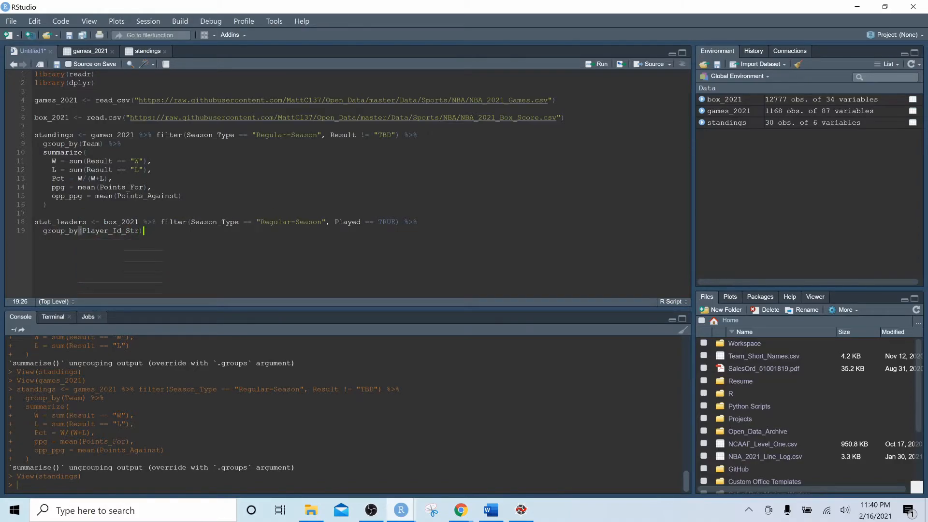
text(%>%)
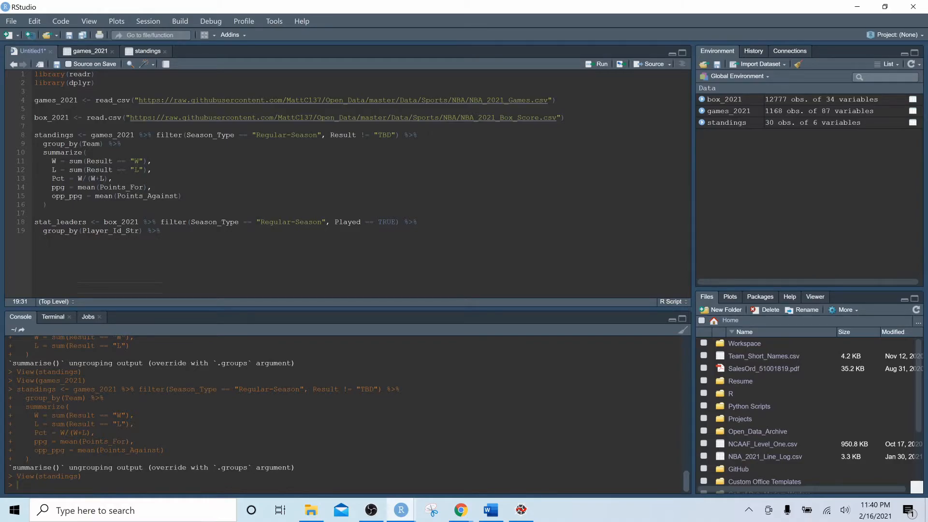
text(summarize()
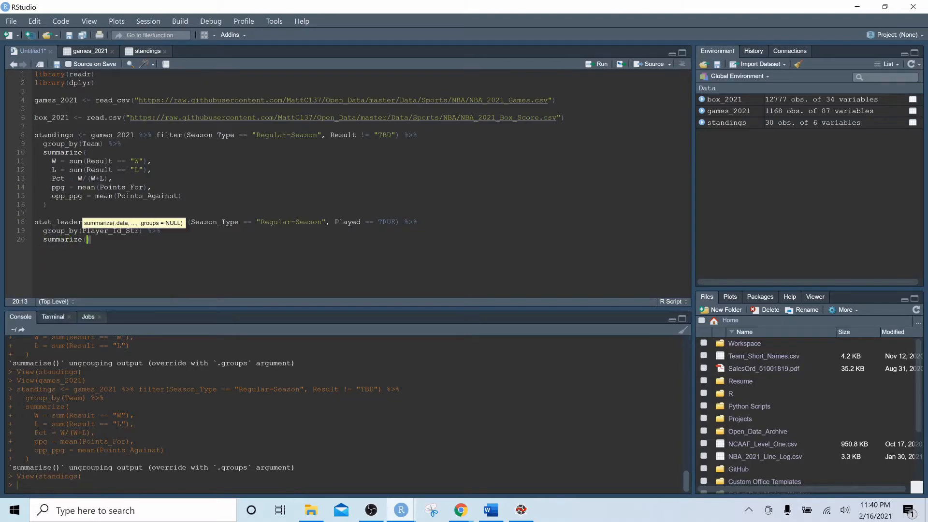
text(Points)
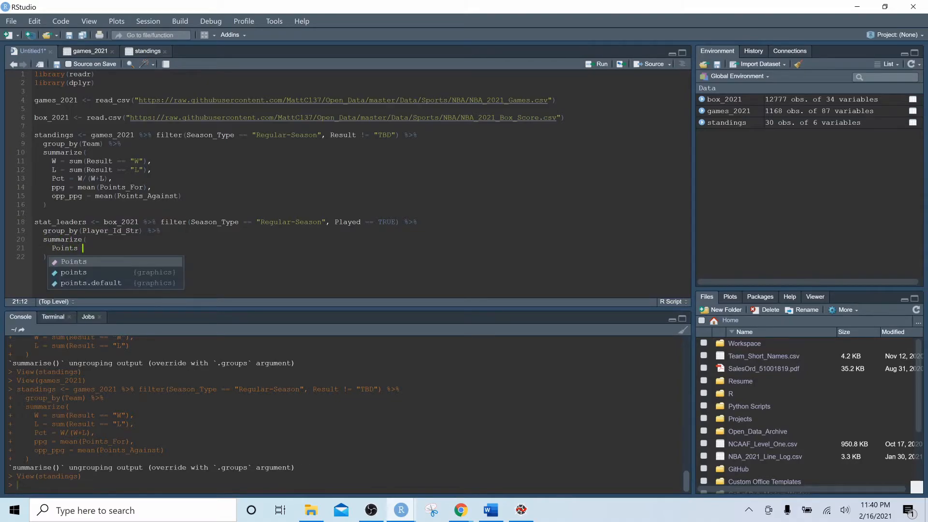
text(= mean(Points),)
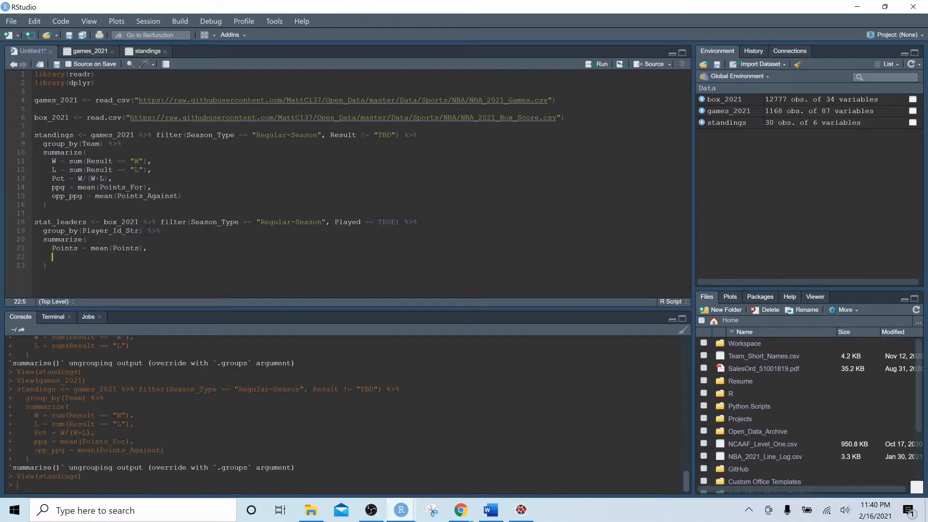
text(Rebounds =)
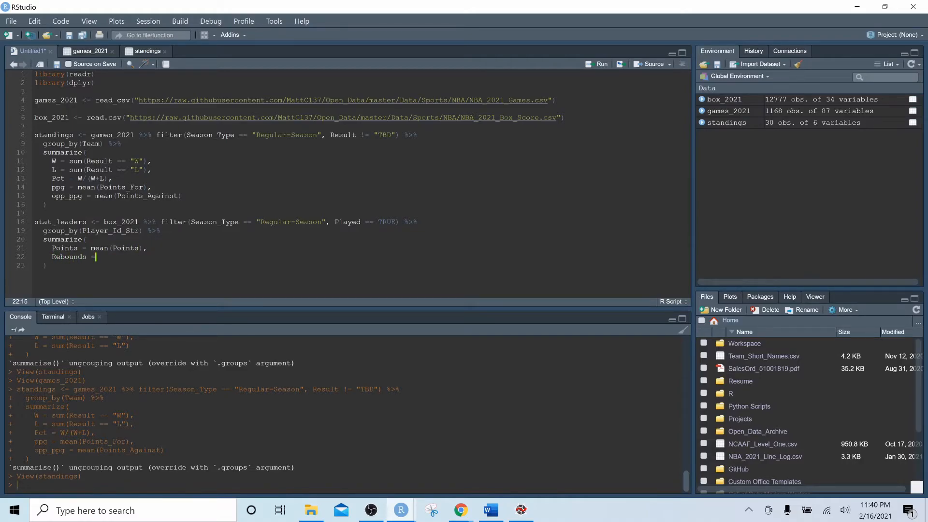
text(mean(Re)
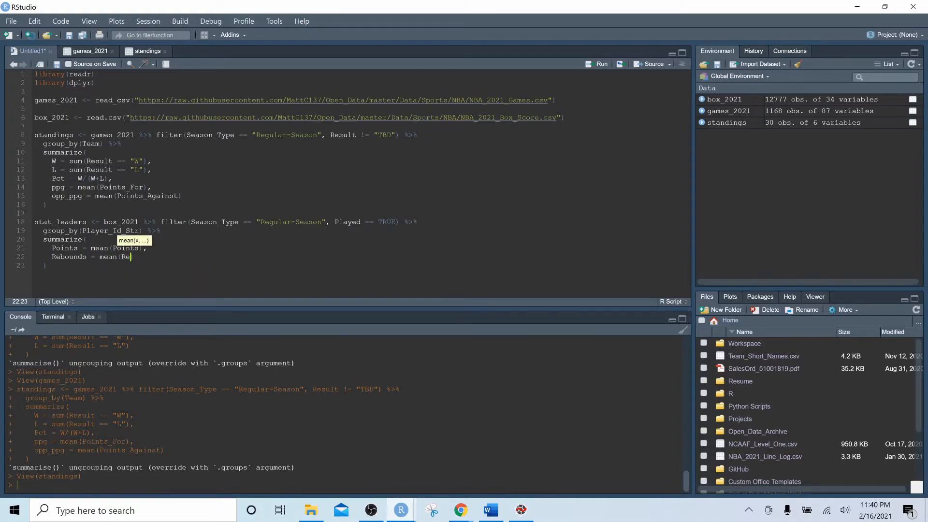
text(bounds))
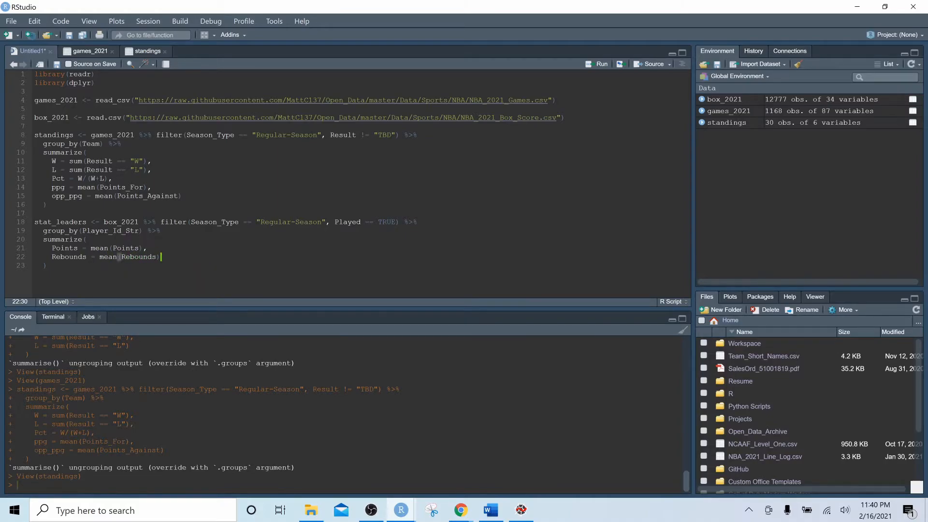
text(,)
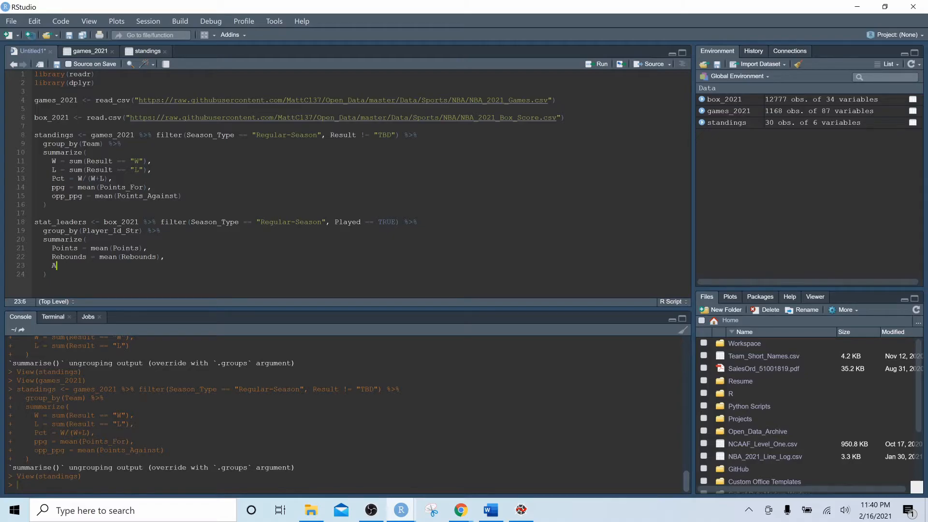
Step: Add Assists = mean(Assists) and Blocks = mean(Blocks) to the summary
text(ssists = m)
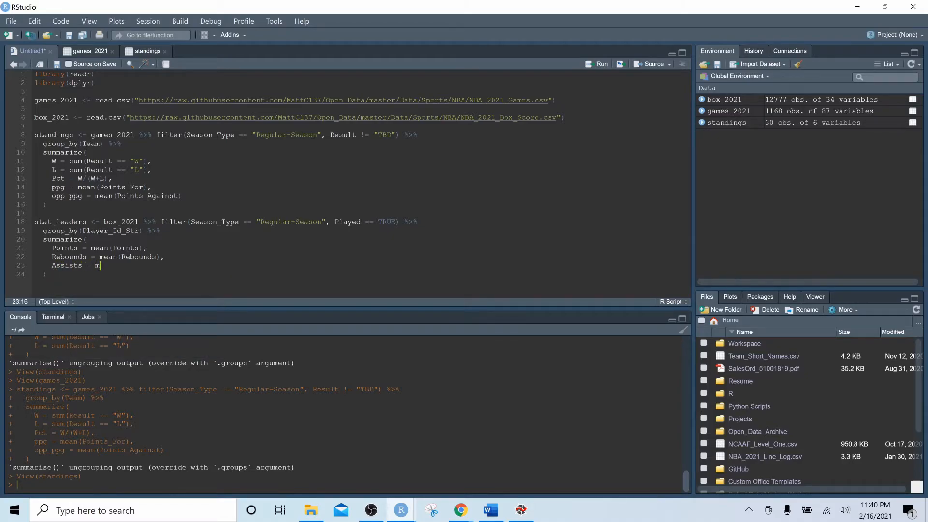
text(ean(Assi)
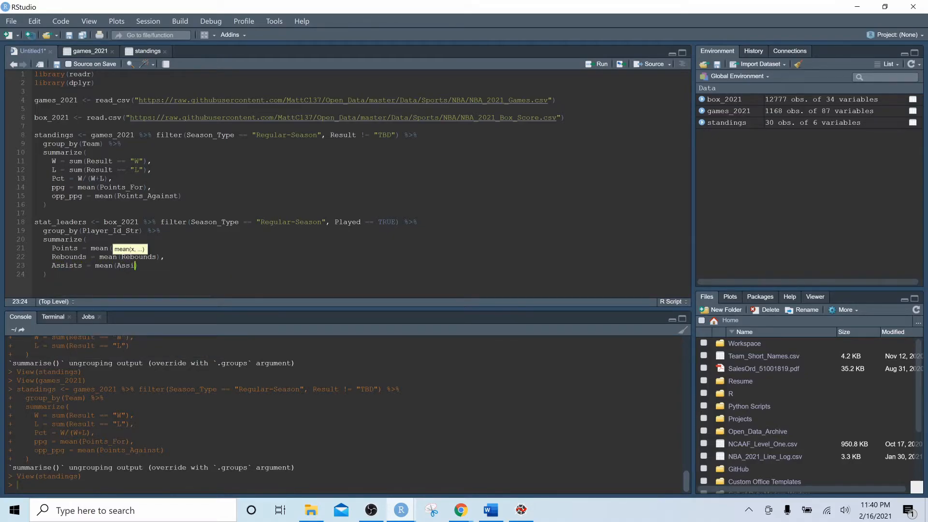
text(sts))
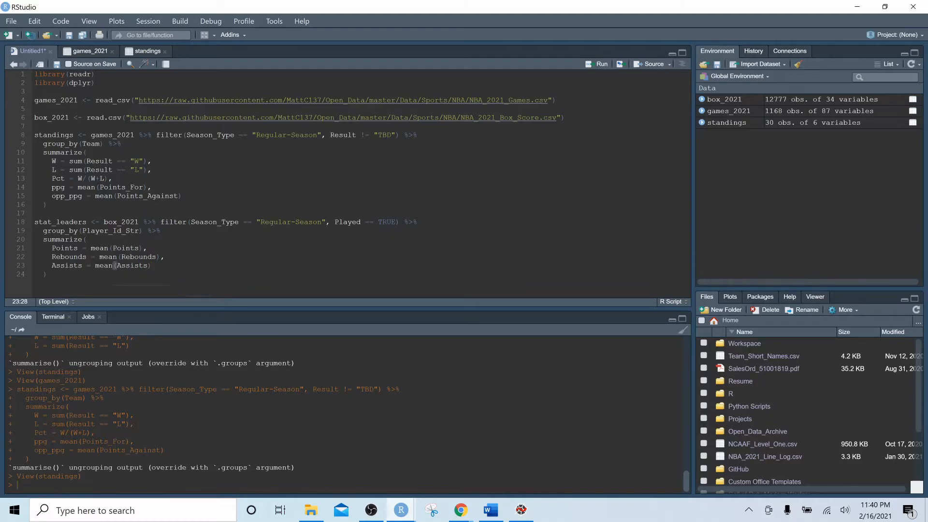
text(Blocks = m)
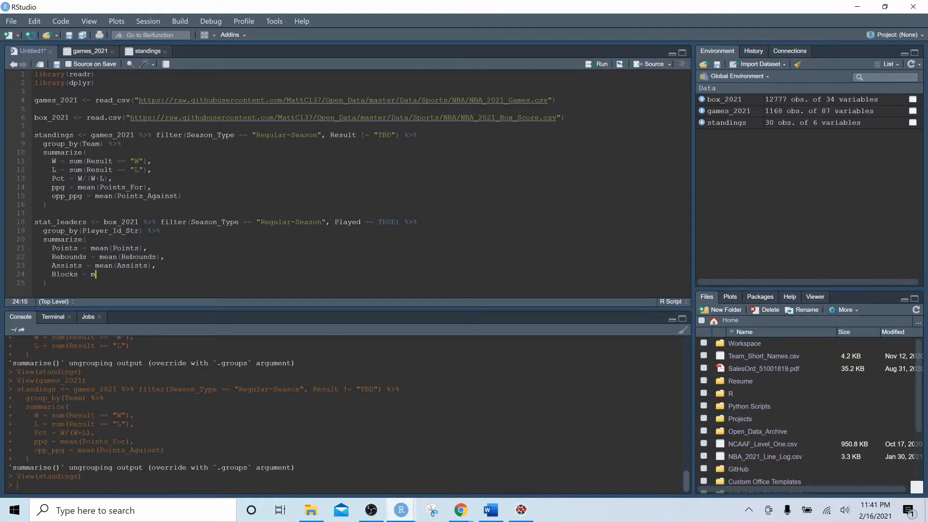
text(ean()
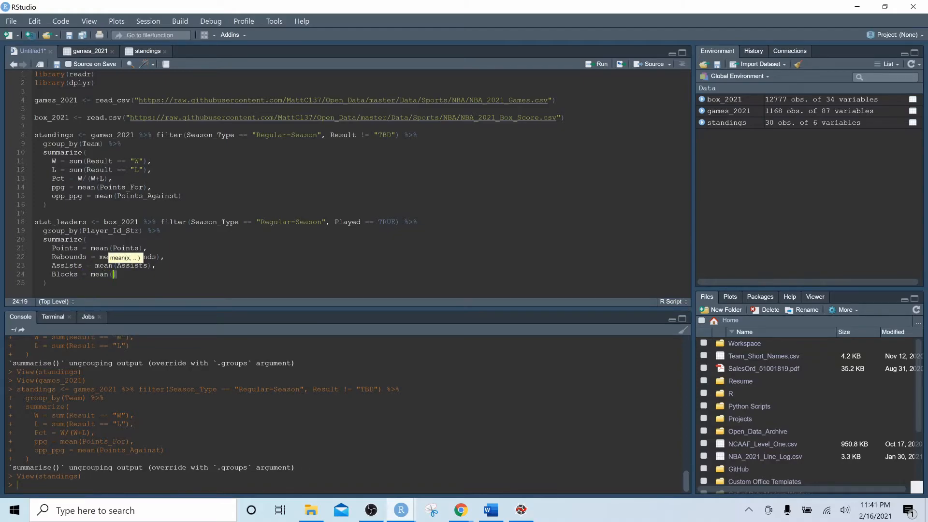
text(Blocks),)
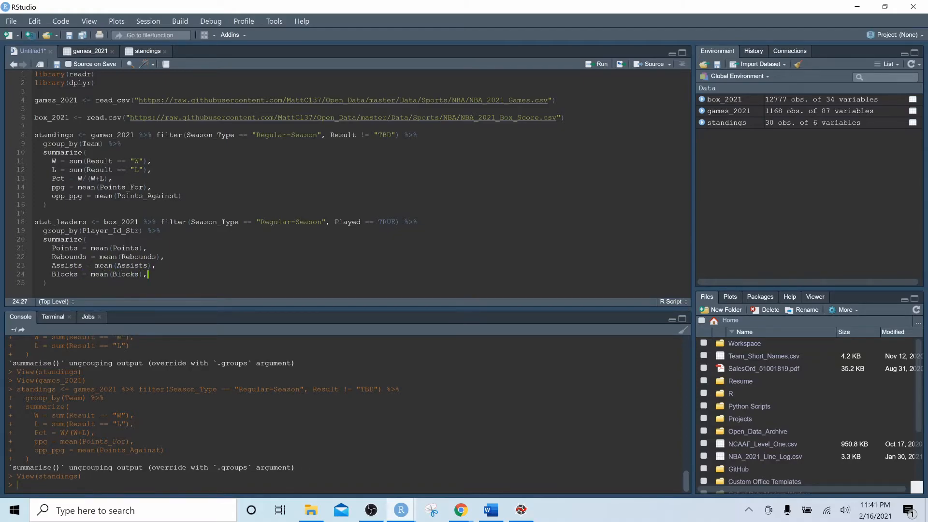
Step: Finish the summary with Threes_Made = mean(Threes_Made) and Steals = mean(Steals)
text(Threes_)
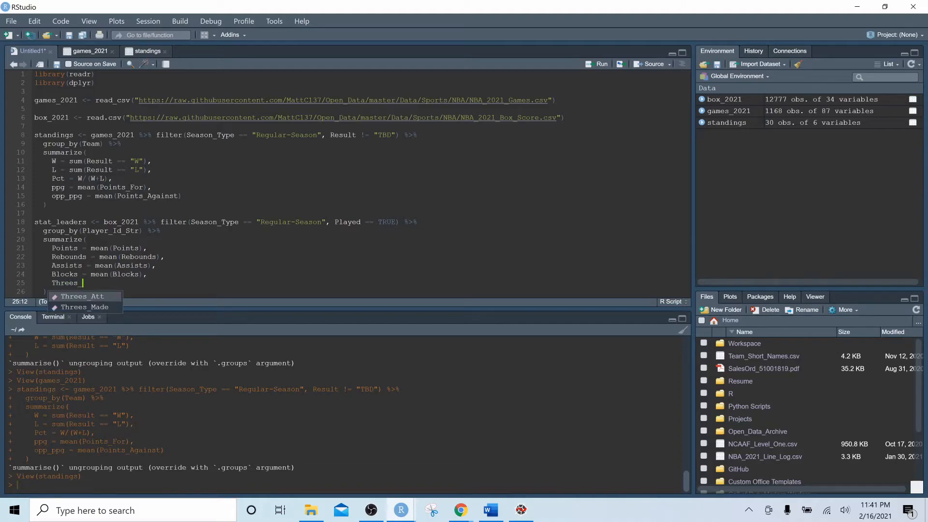
text(Made = mean)
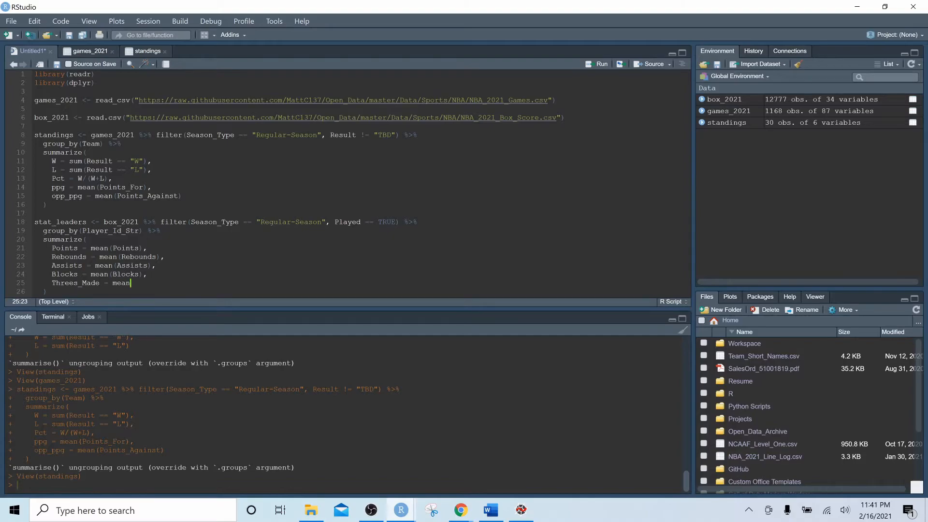
text((Threes_Made)
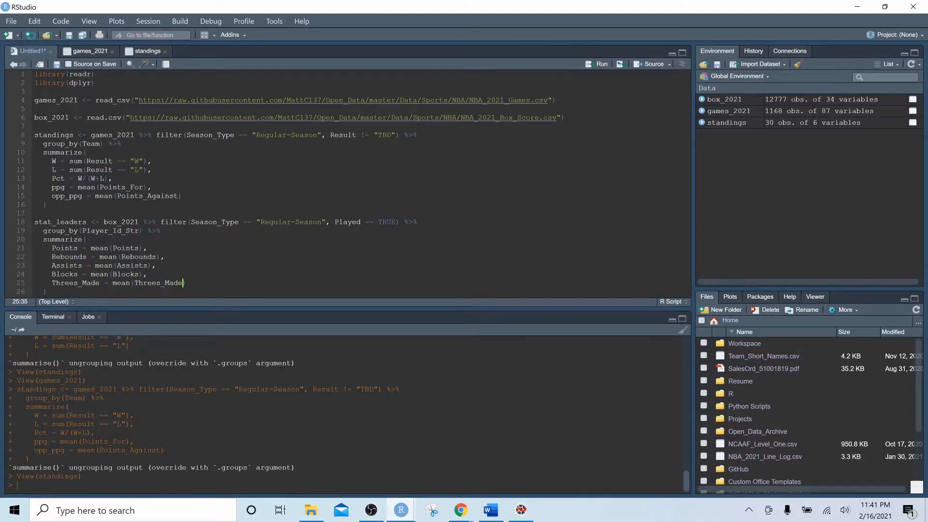
text(Steals = mean()
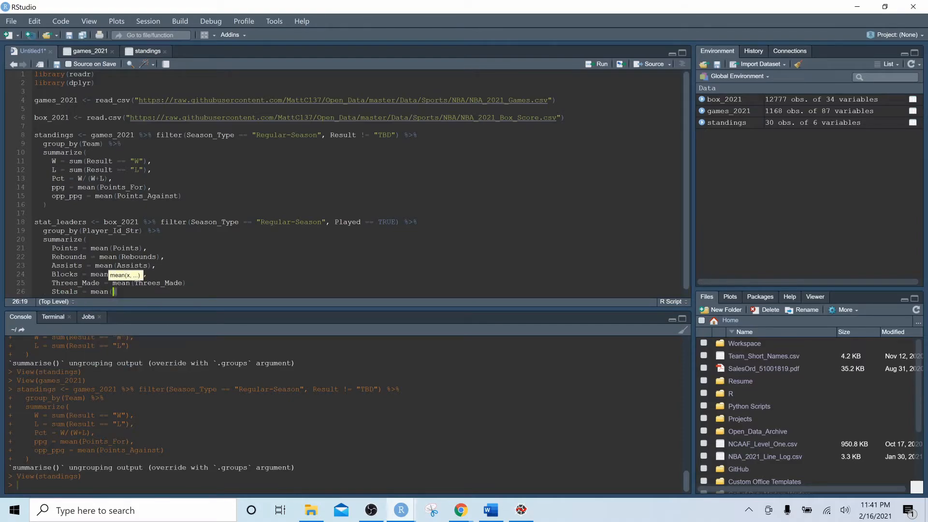
text(Steals))
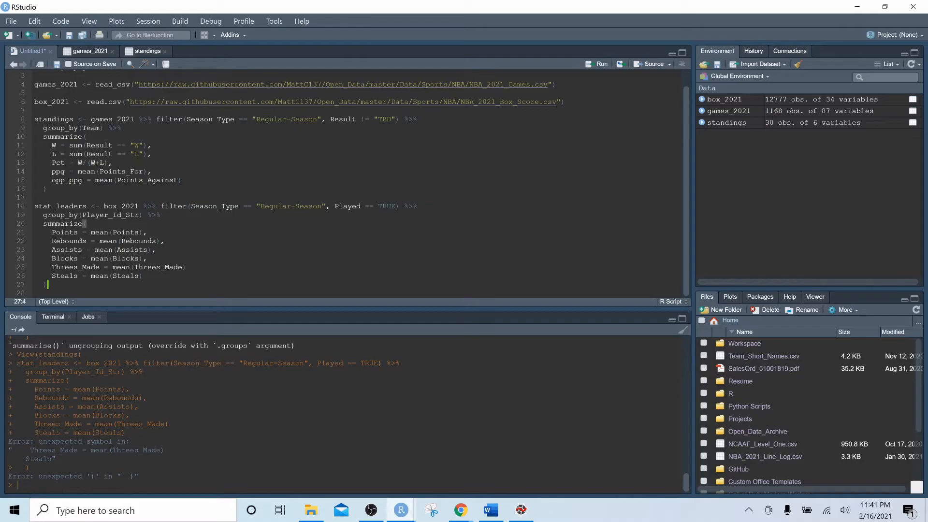
Step: Add the missing comma at the end of the Threes_Made line 25
click(185, 267)
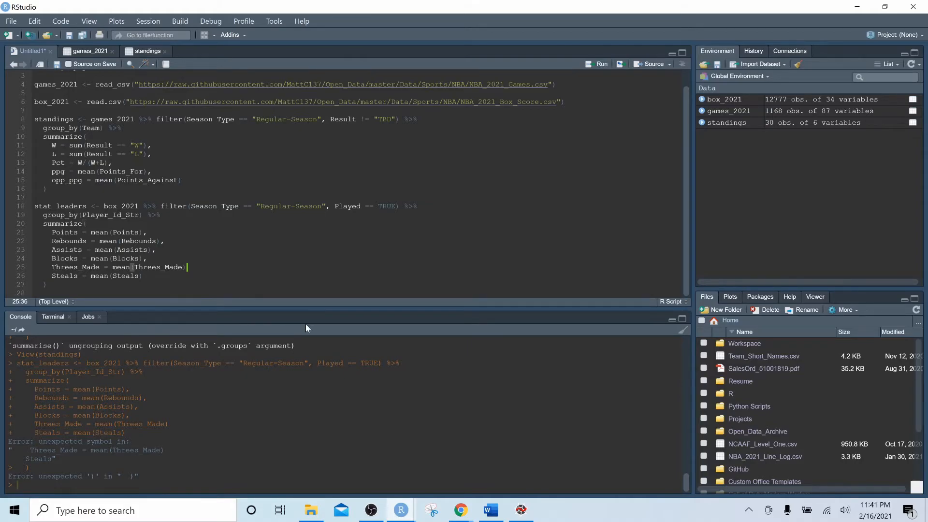
text(,)
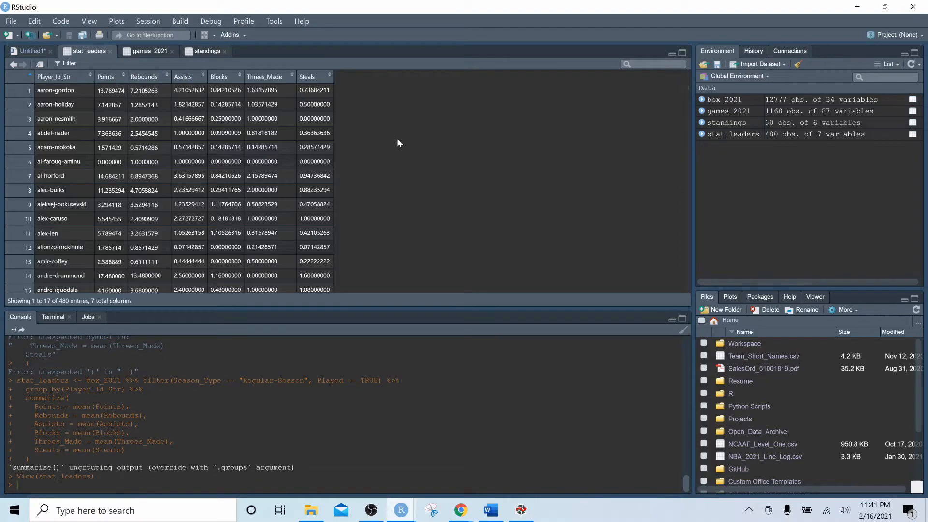
Step: Sort the stat_leaders viewer by Points descending, putting Bradley Beal (~33.1) on top
click(106, 77)
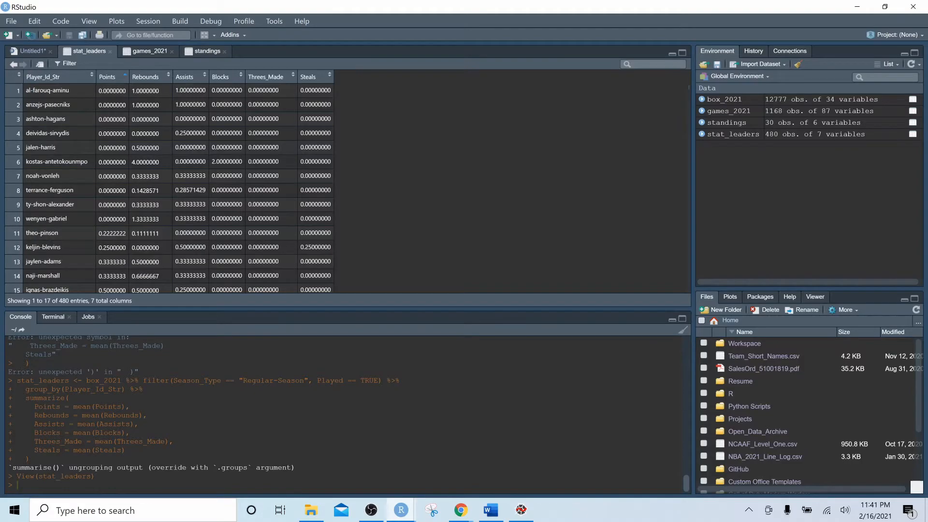
click(110, 77)
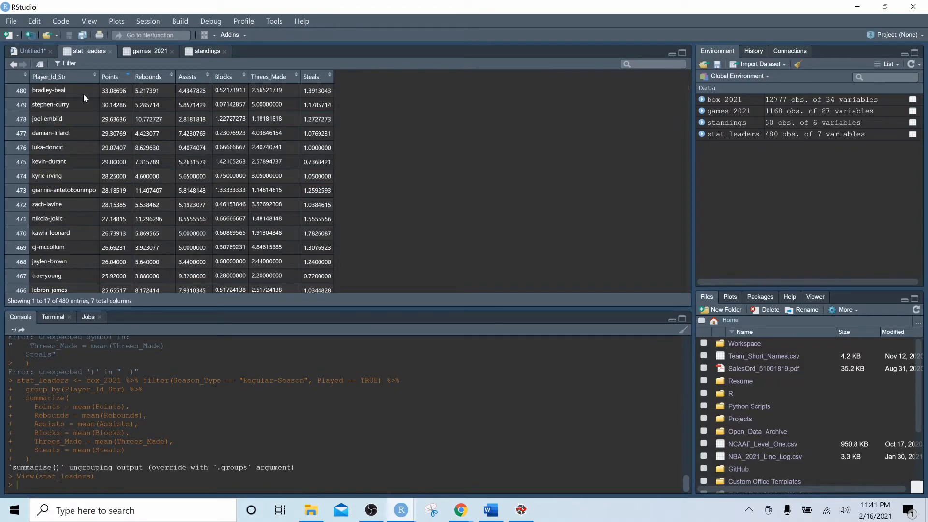
mouse_move(130, 298)
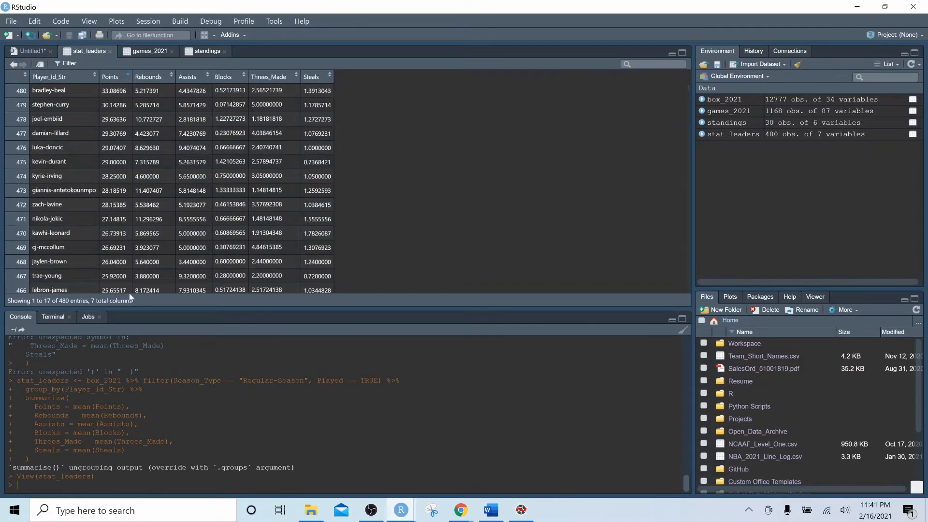
mouse_move(459, 509)
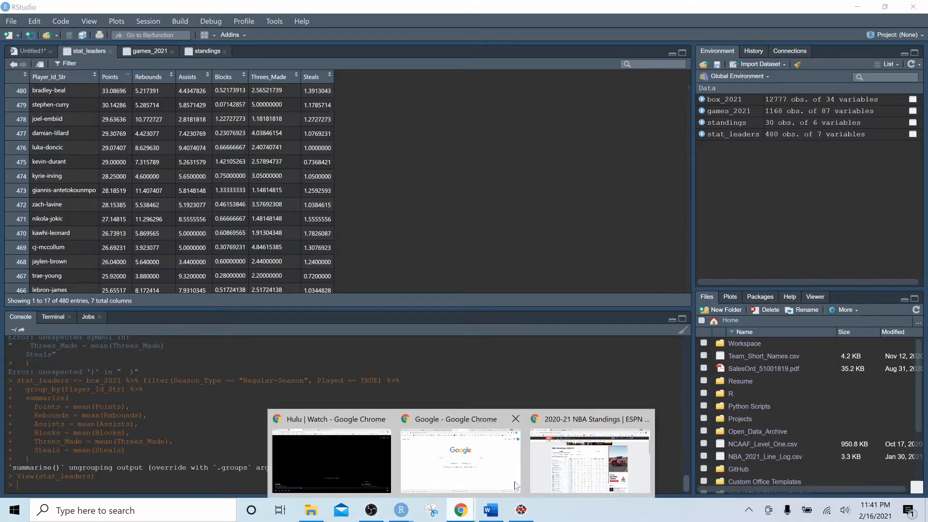
Step: Look over ESPN's stat leaders and standings pages in Chrome, then return to RStudio
click(588, 418)
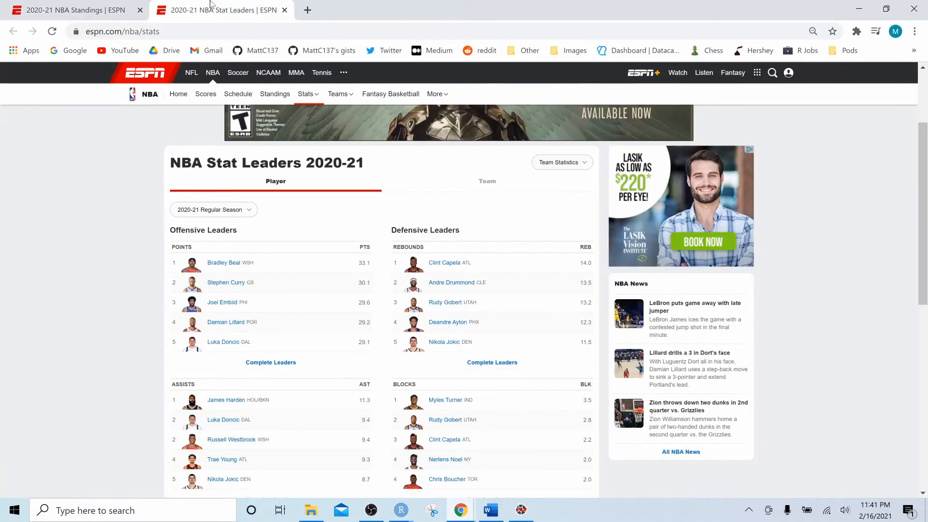
mouse_move(361, 271)
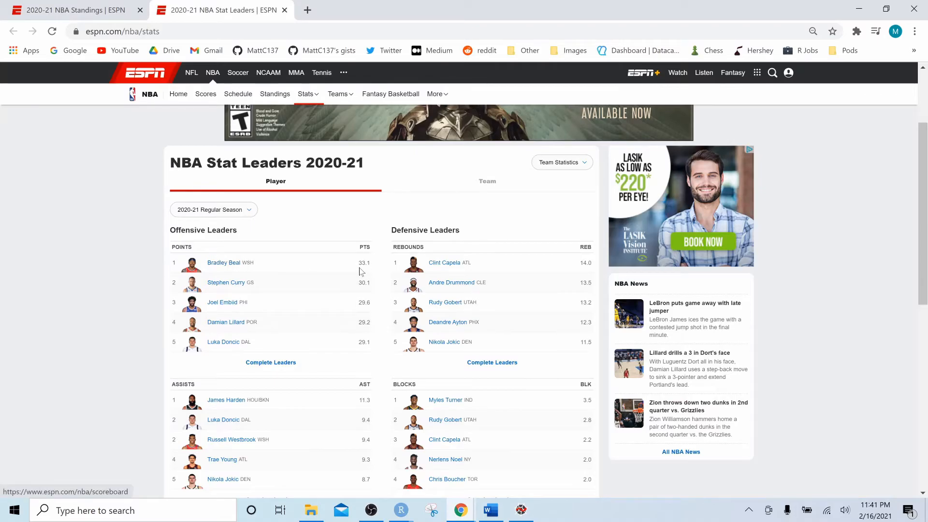
click(296, 72)
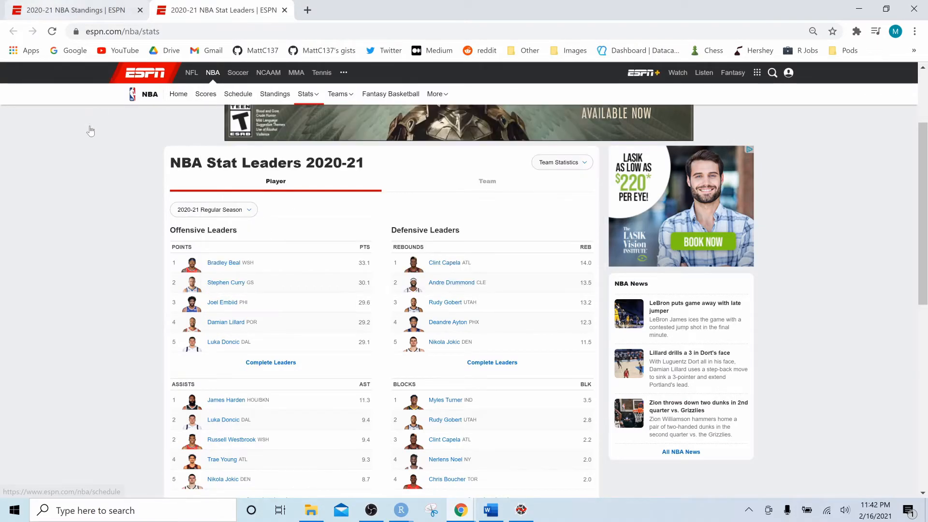
click(275, 93)
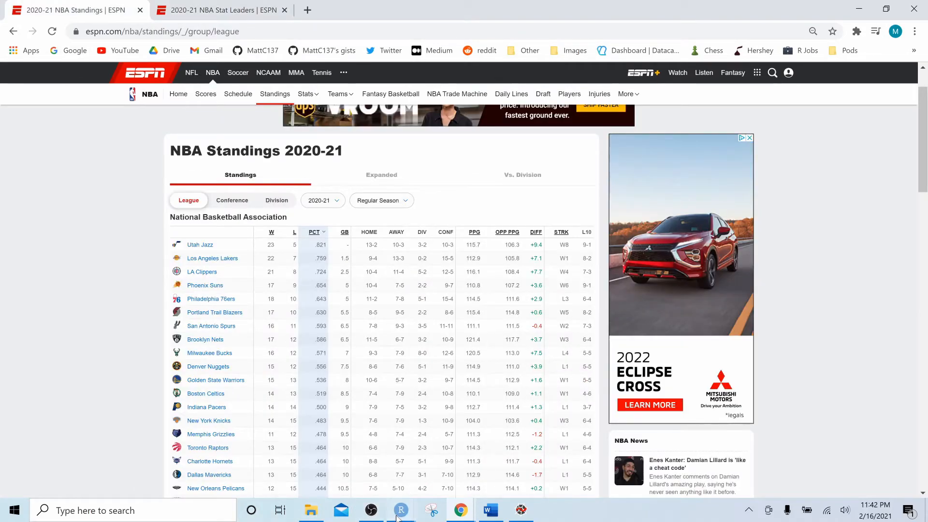
click(400, 509)
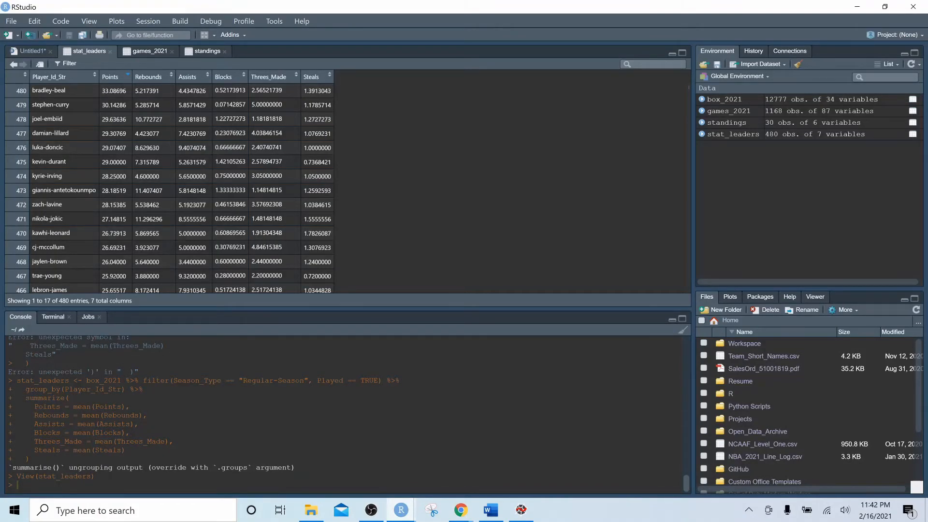
Step: Rank the R table by rebounds and assists against ESPN's leaders, then by blocks
click(171, 76)
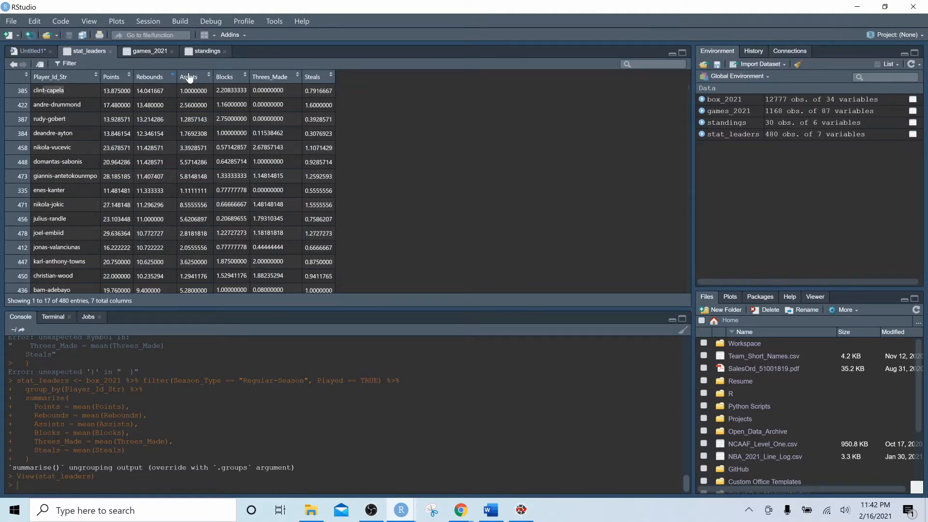
click(190, 76)
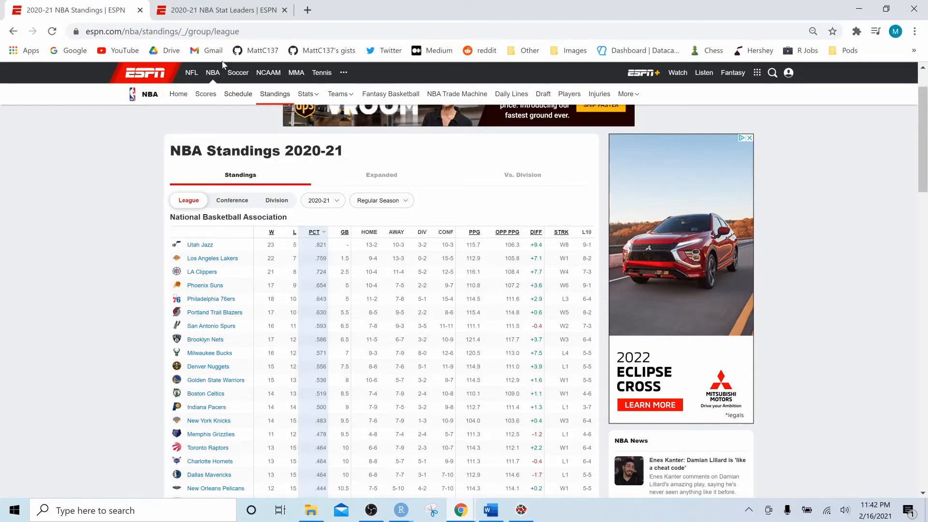
click(219, 10)
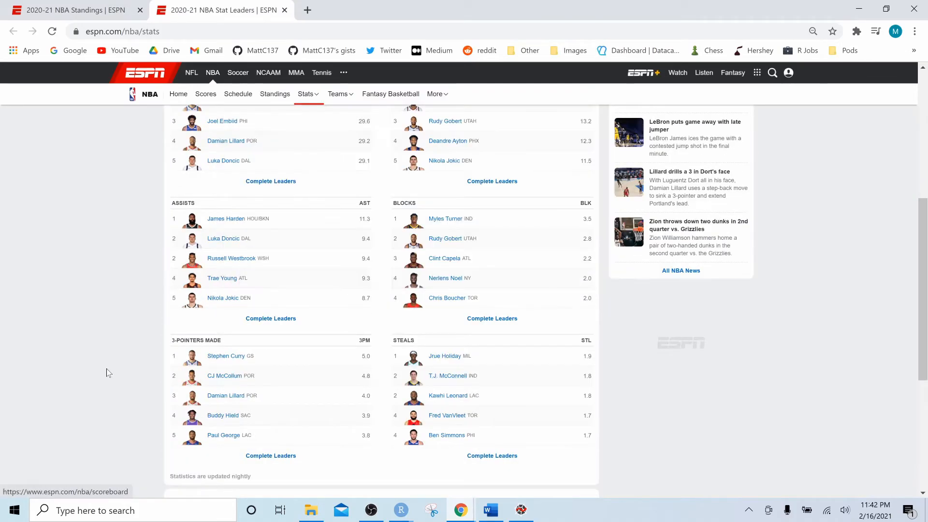
mouse_move(833, 4)
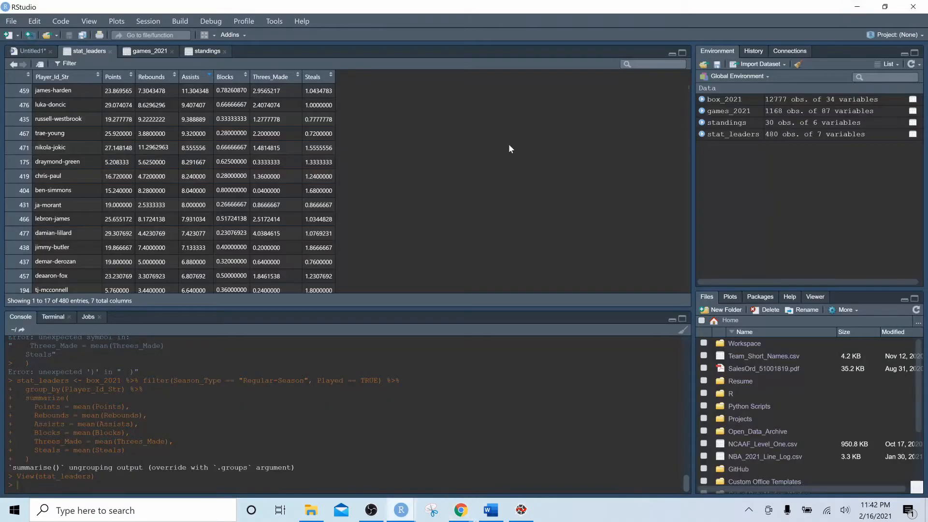
mouse_move(241, 87)
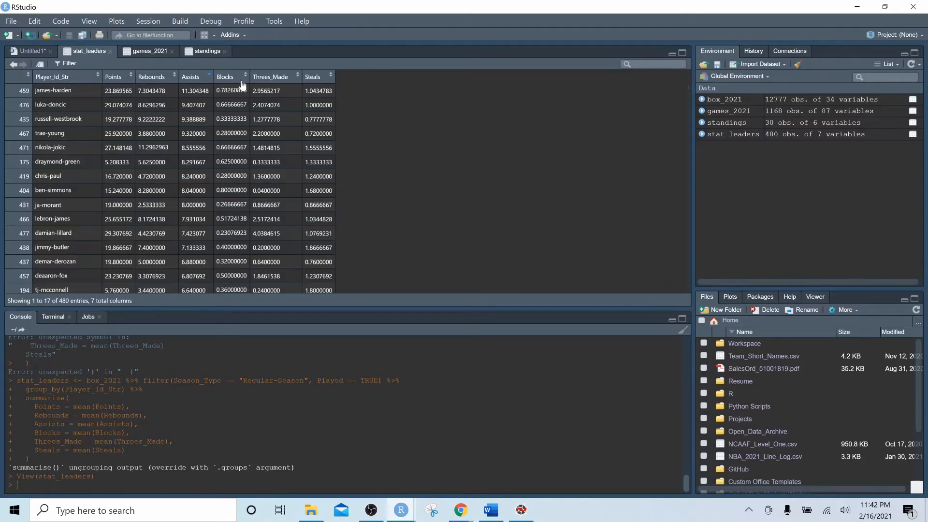
click(225, 76)
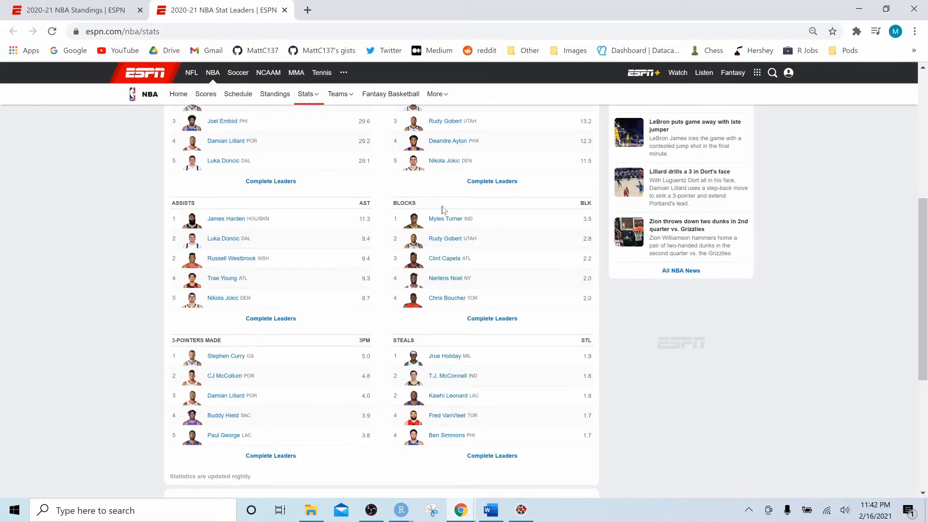
mouse_move(444, 262)
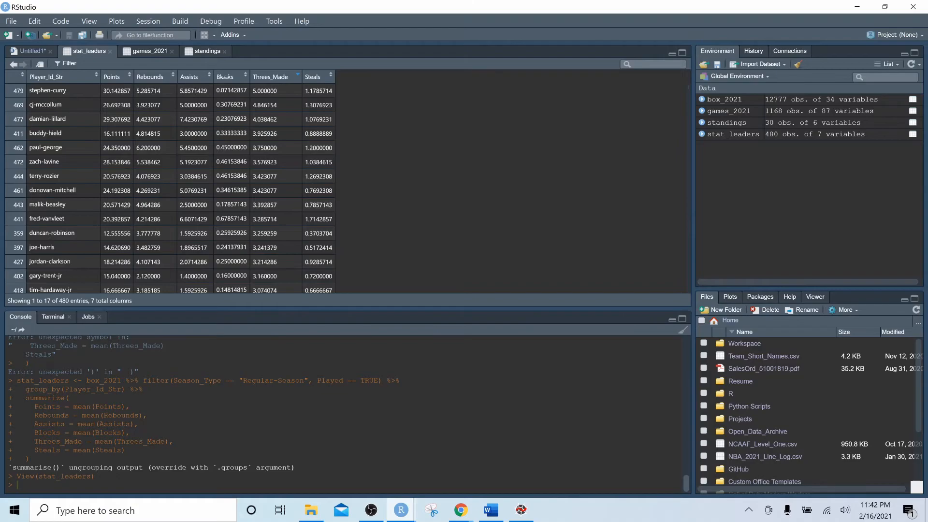
Step: Sort the stat_leaders table by Steals descending, led by OG Anunoby at 2.0
click(312, 77)
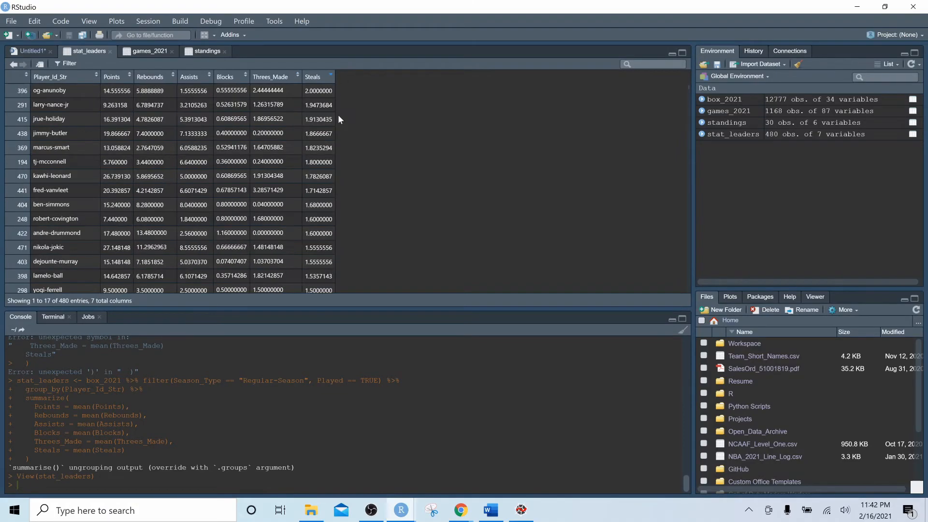
mouse_move(318, 118)
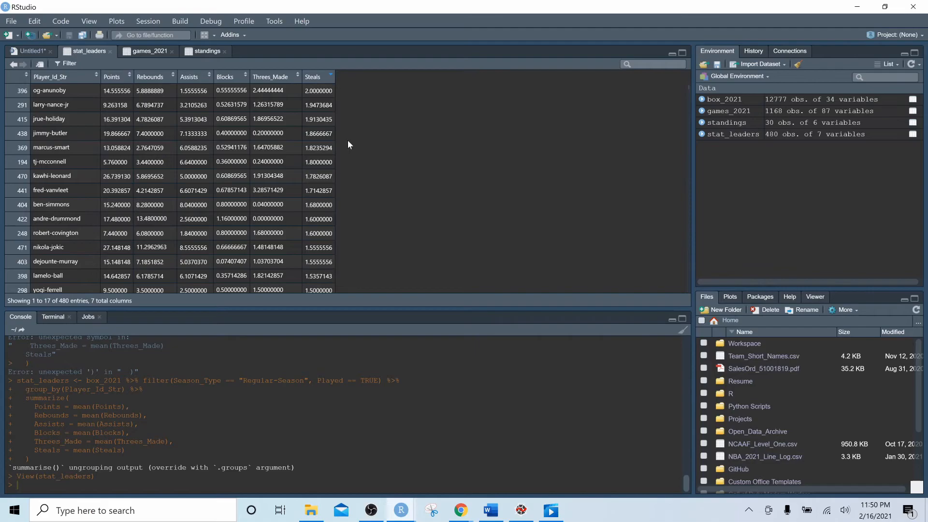
mouse_move(348, 144)
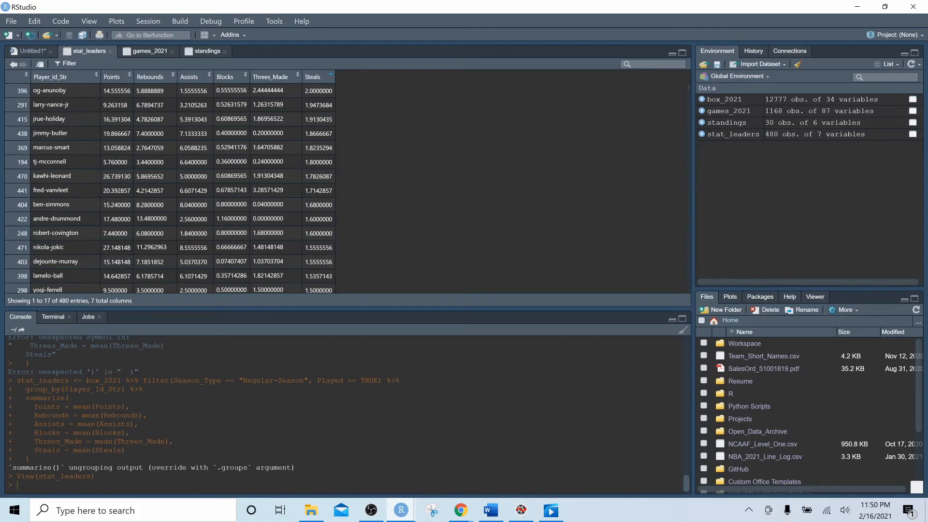
mouse_move(339, 110)
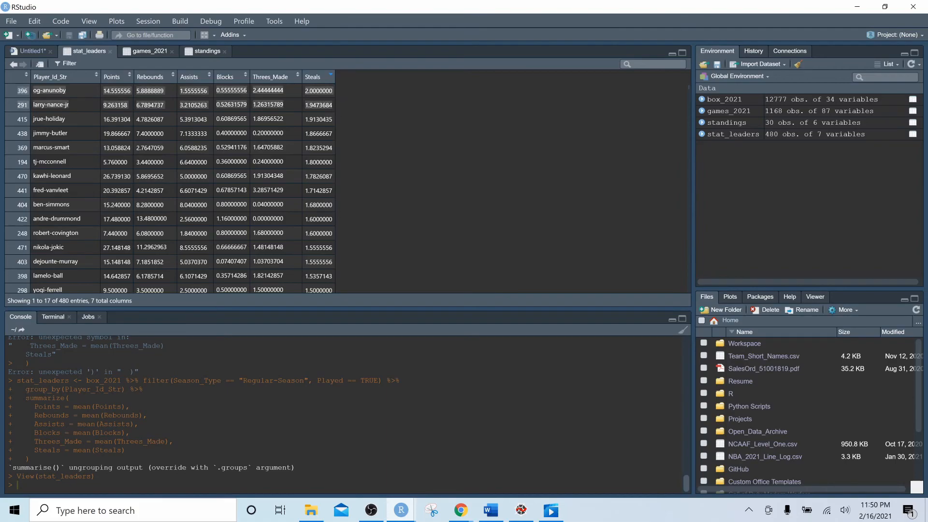
mouse_move(363, 144)
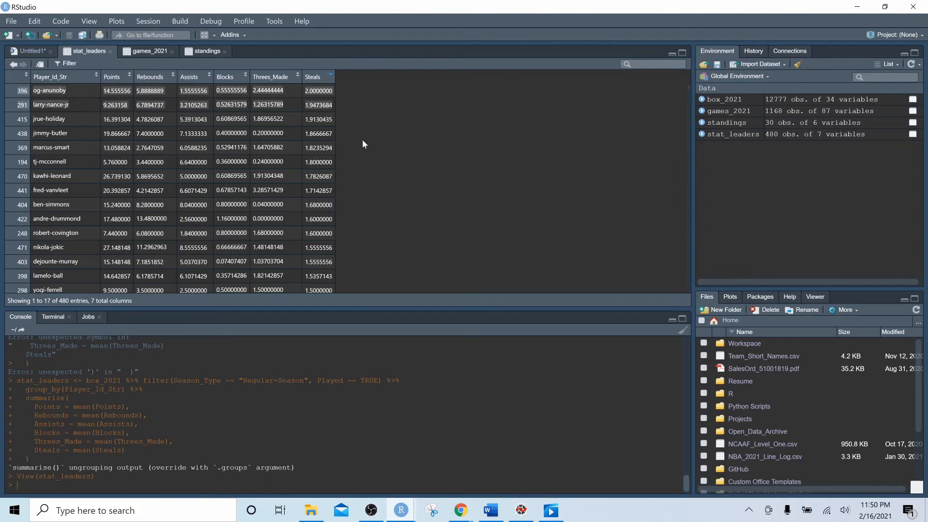